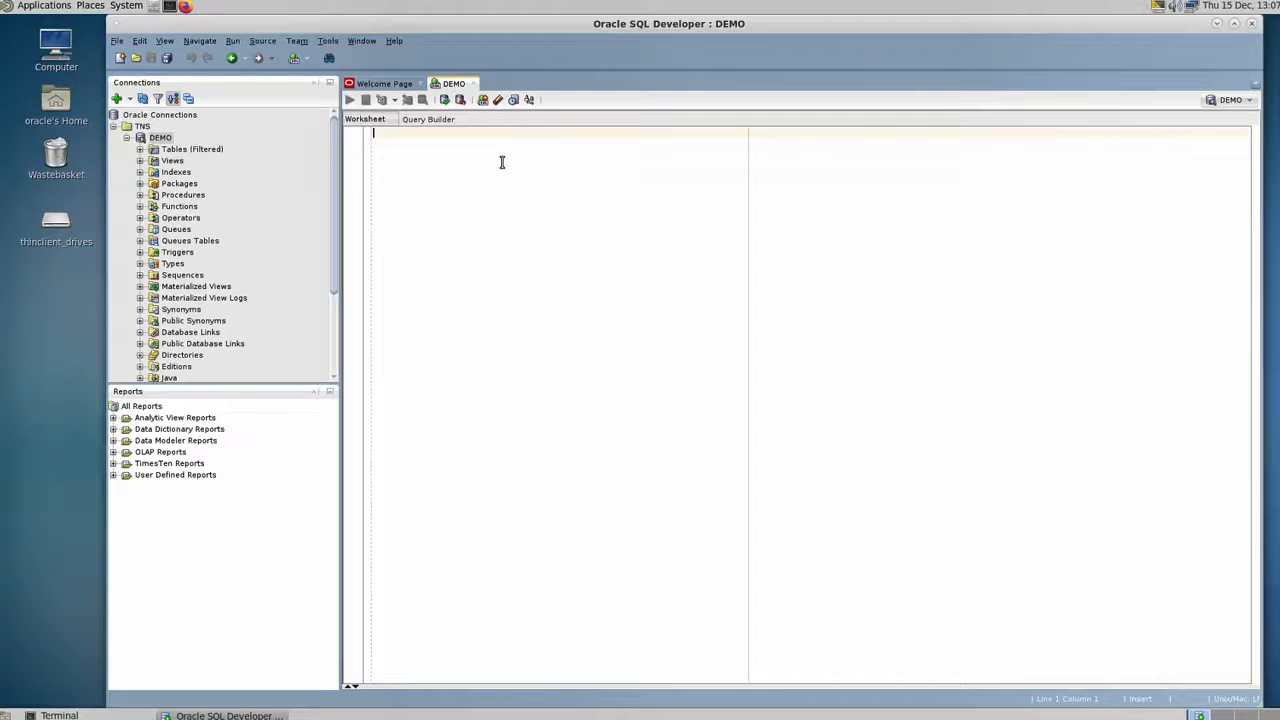
# Step: Enter the query select owner, table_name from dba_tables in the DEMO worksheet
pyautogui.write('select')
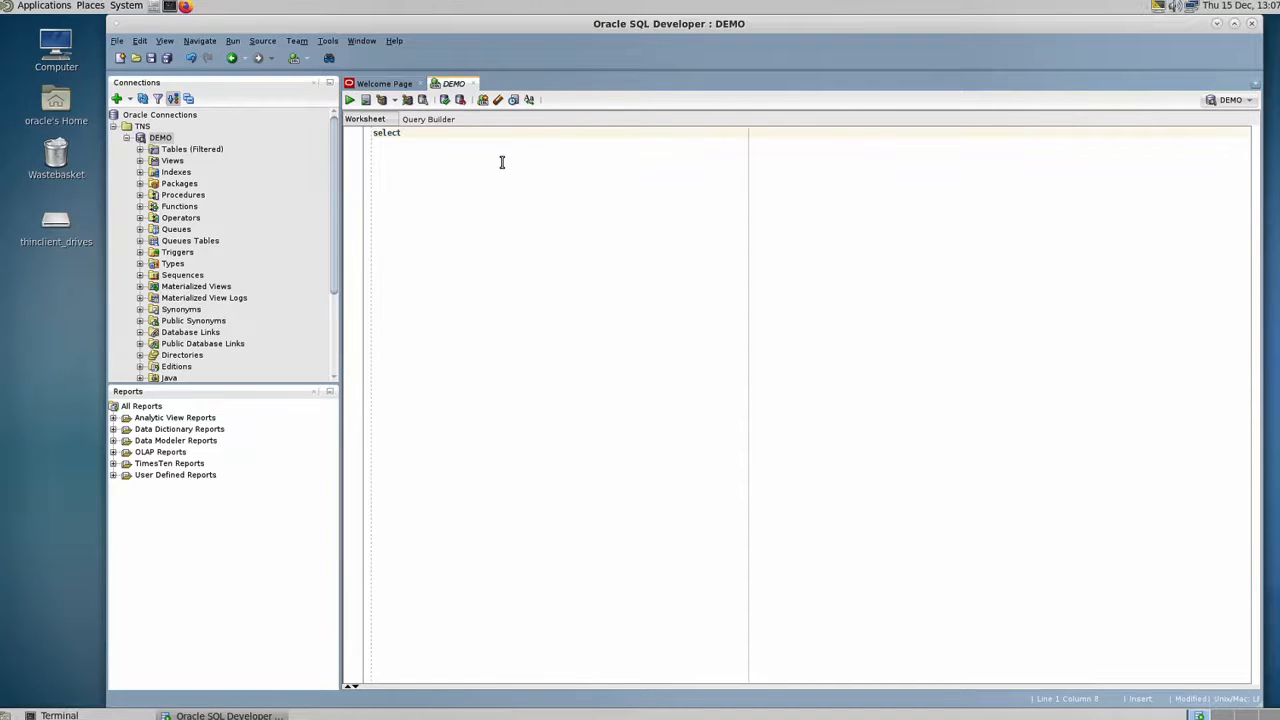
pyautogui.write('owner,')
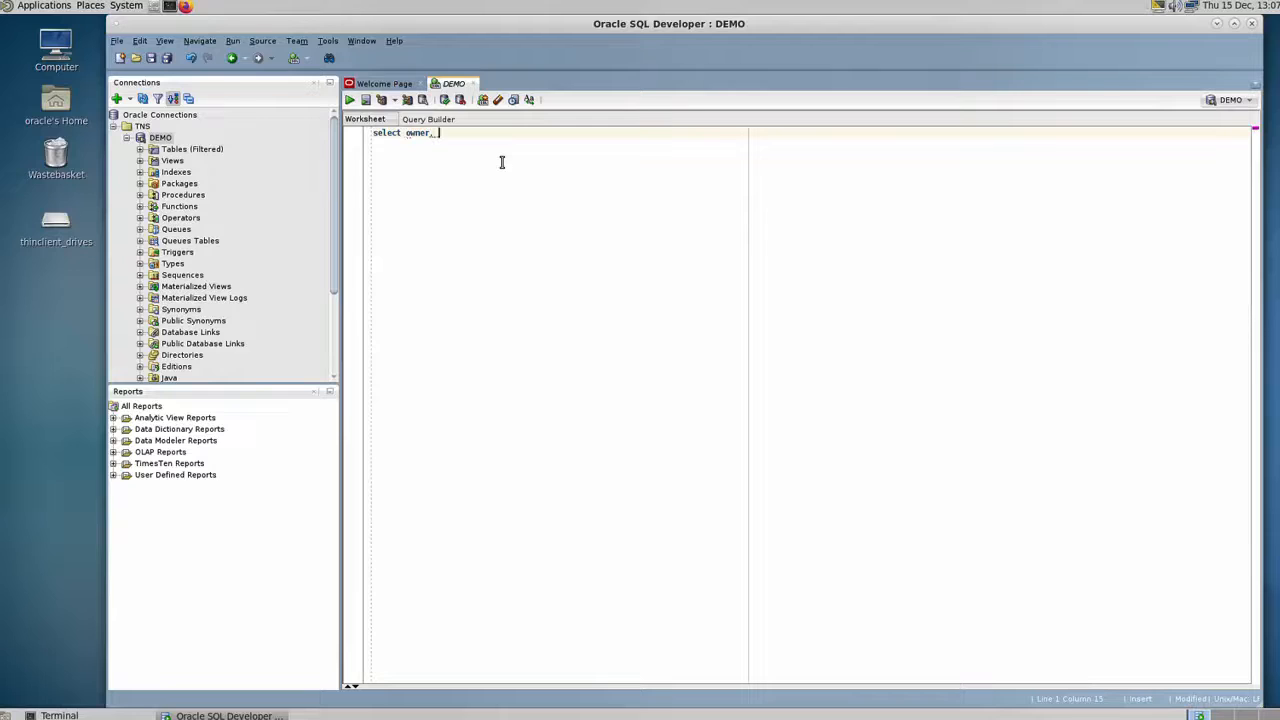
pyautogui.write('table_name from dba')
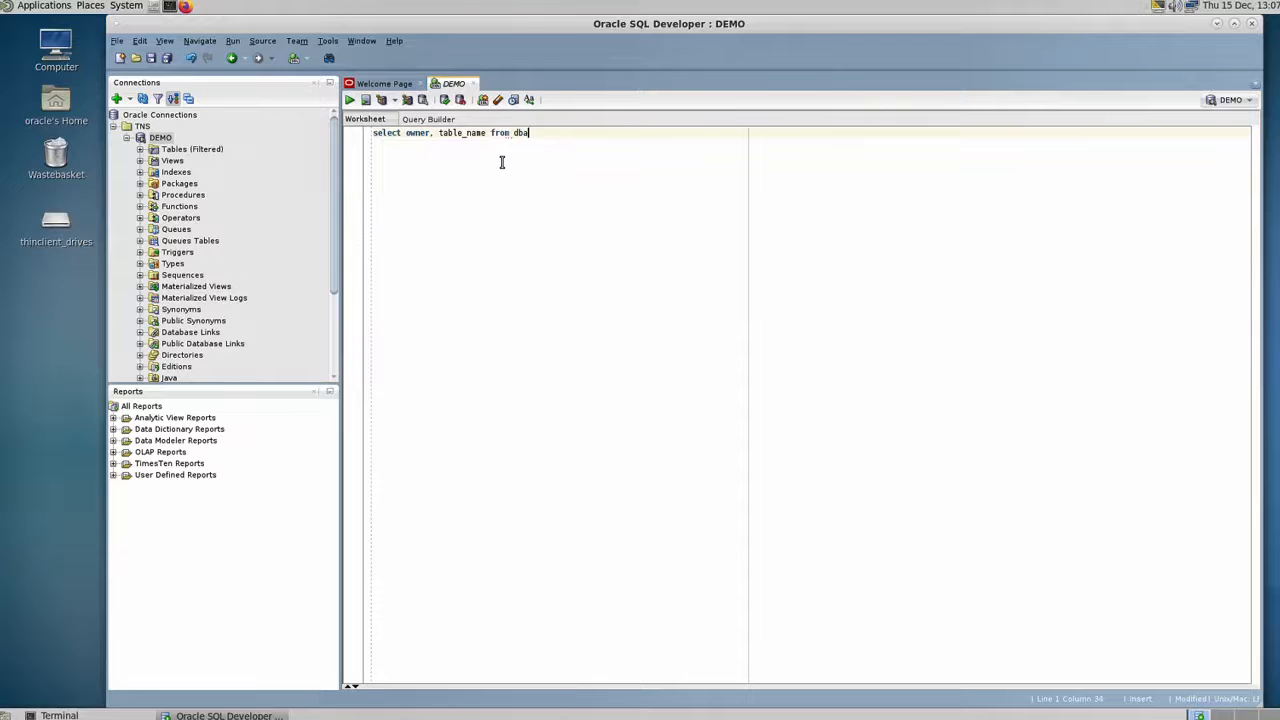
pyautogui.write('_tables')
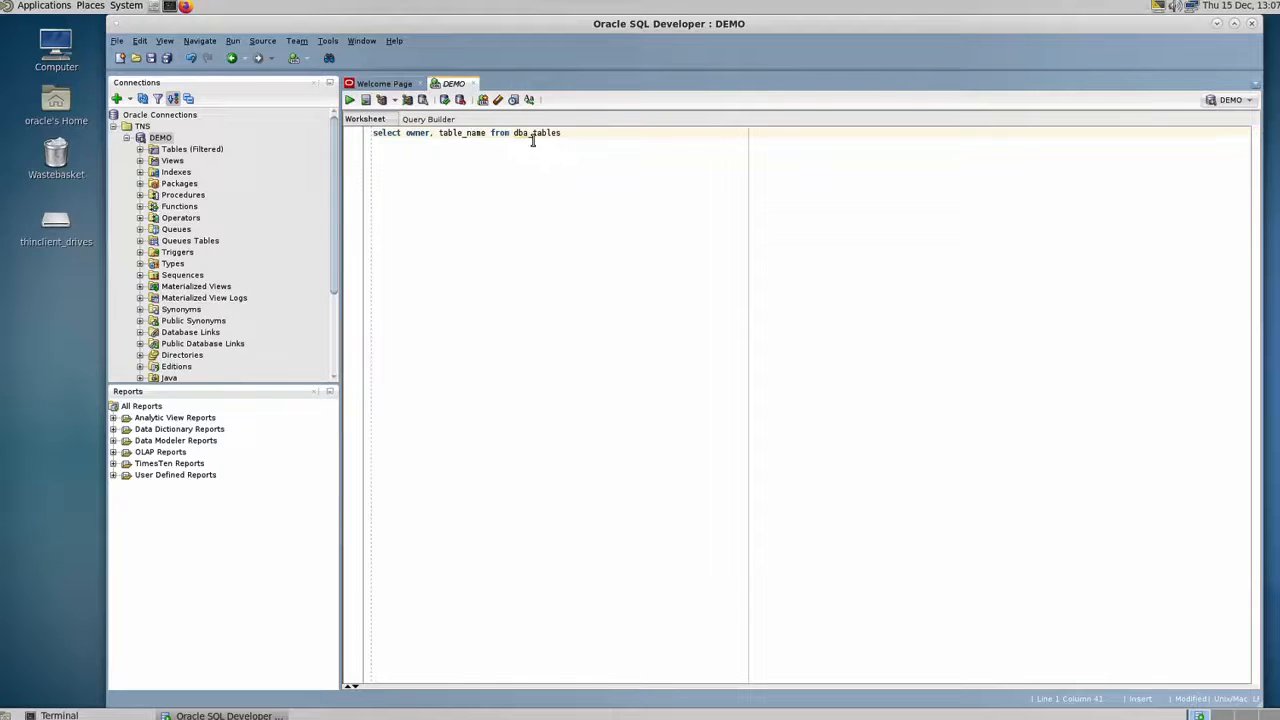
pyautogui.doubleClick(538, 132)
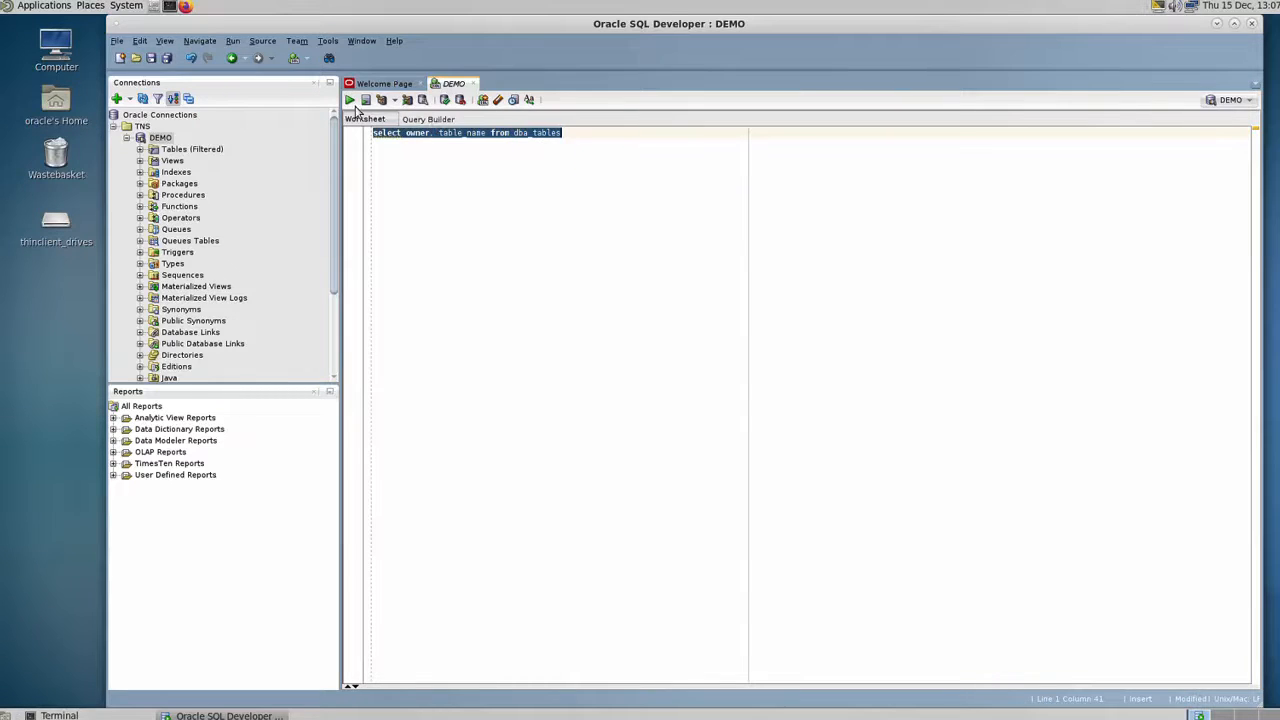
# Step: Execute the dba_tables query and inspect the returned SYS owner and table name rows
pyautogui.click(348, 100)
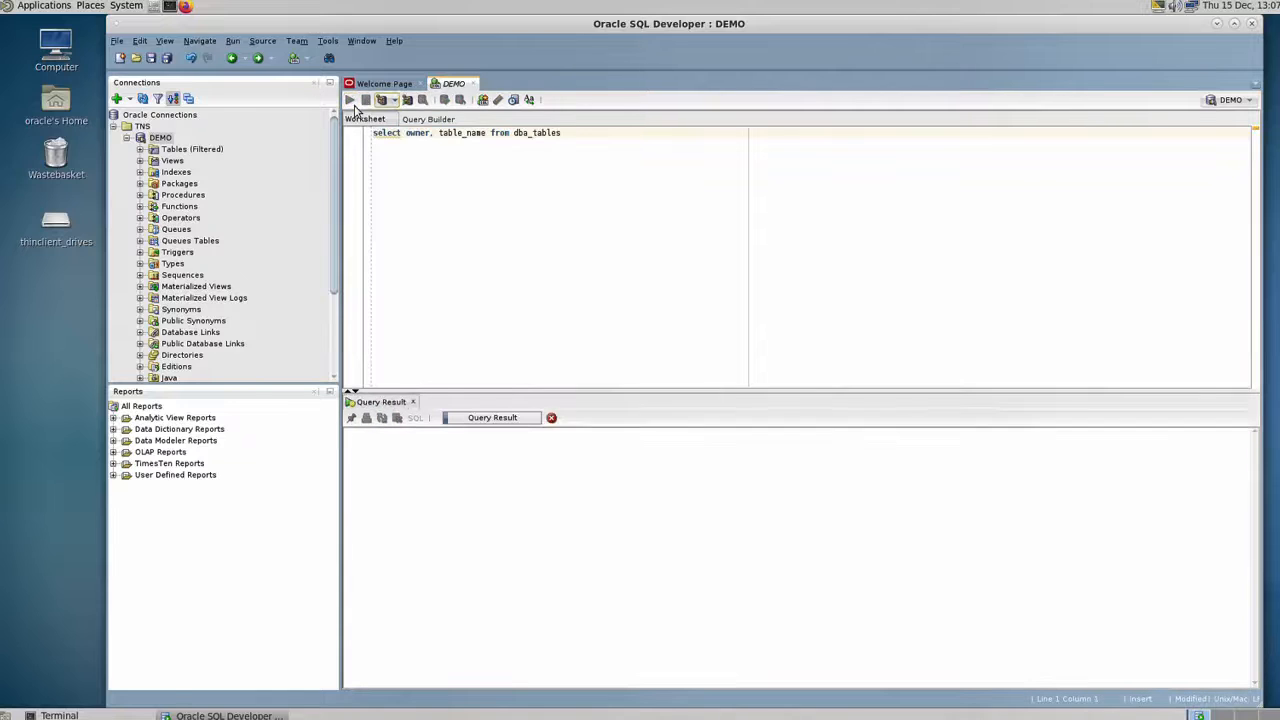
pyautogui.click(348, 100)
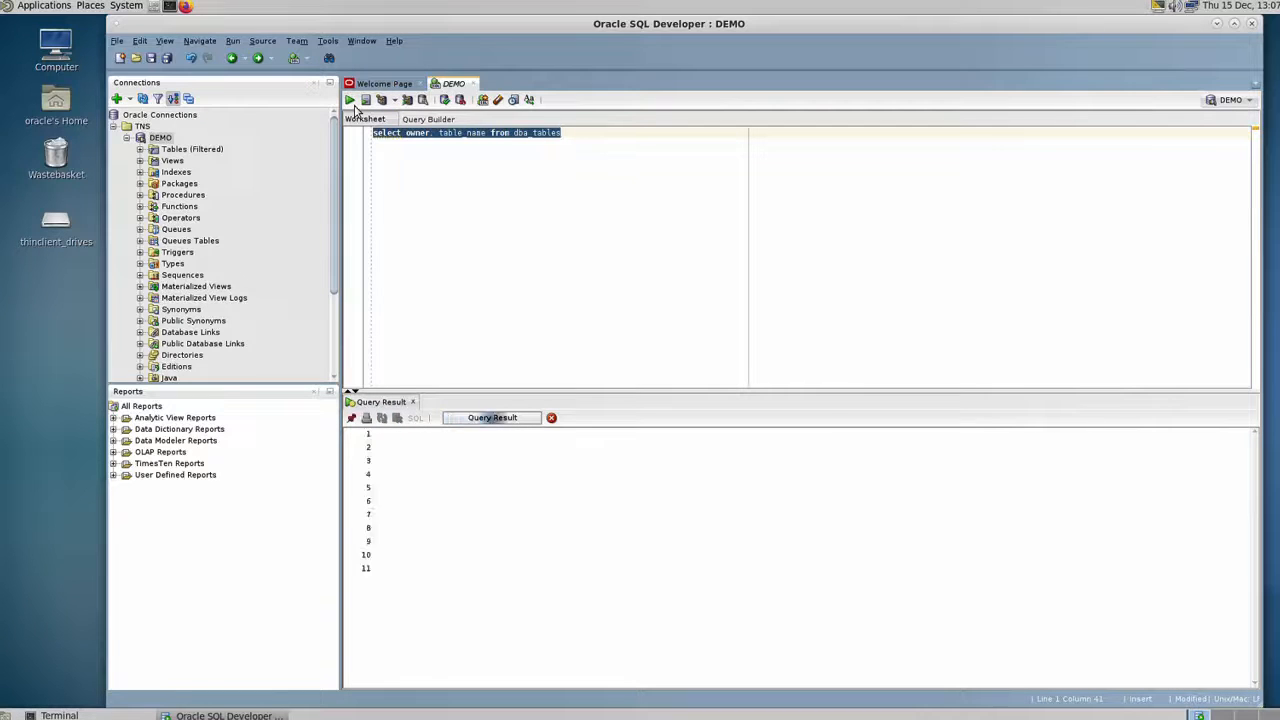
pyautogui.click(348, 100)
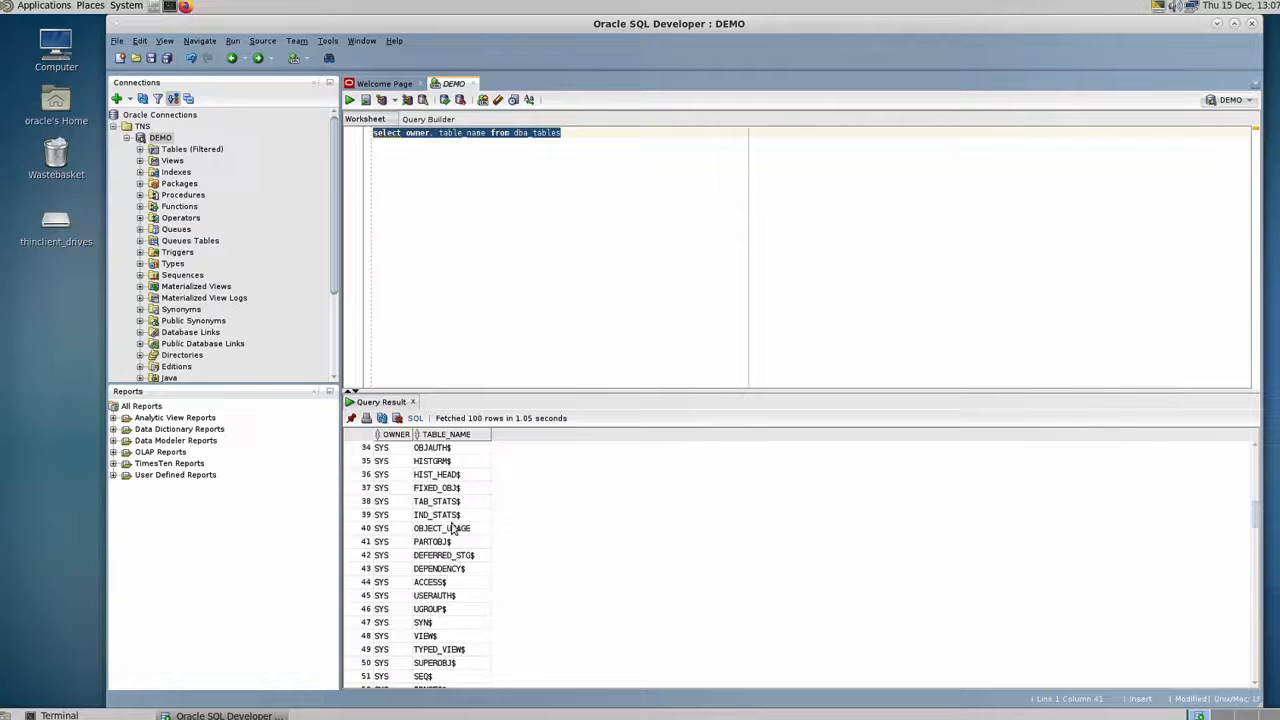
pyautogui.click(442, 528)
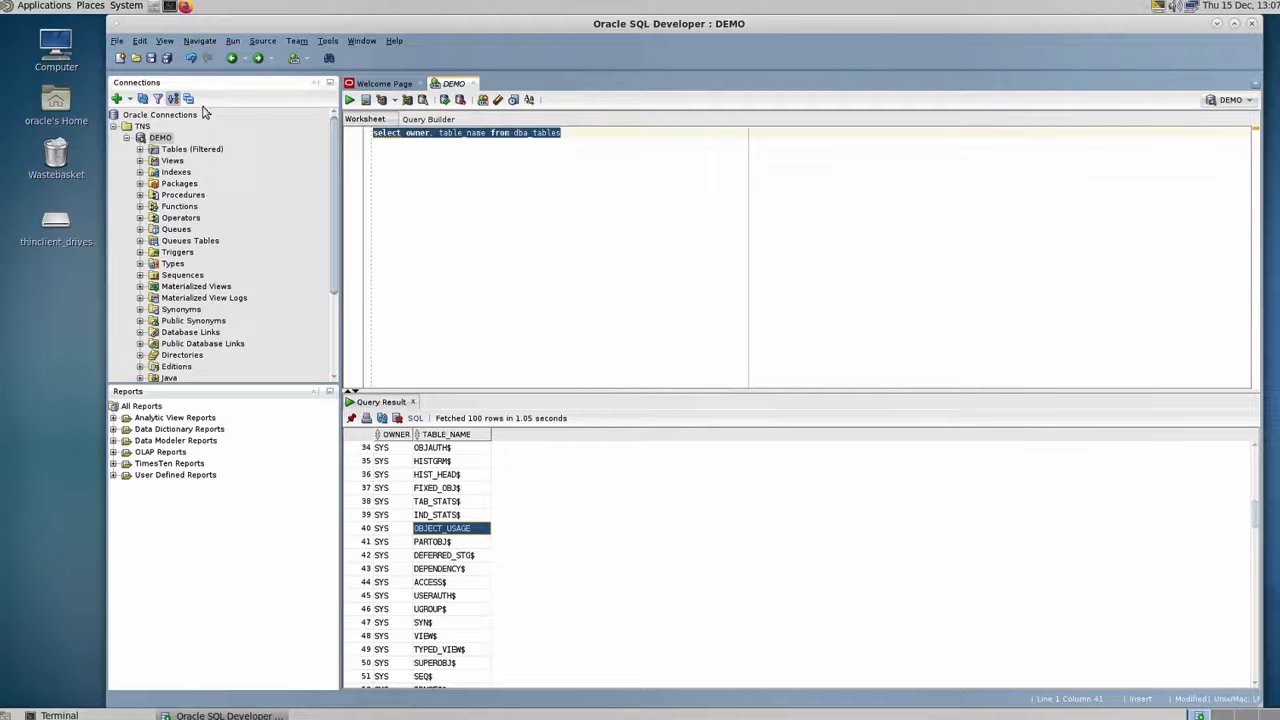
pyautogui.rightClick(160, 136)
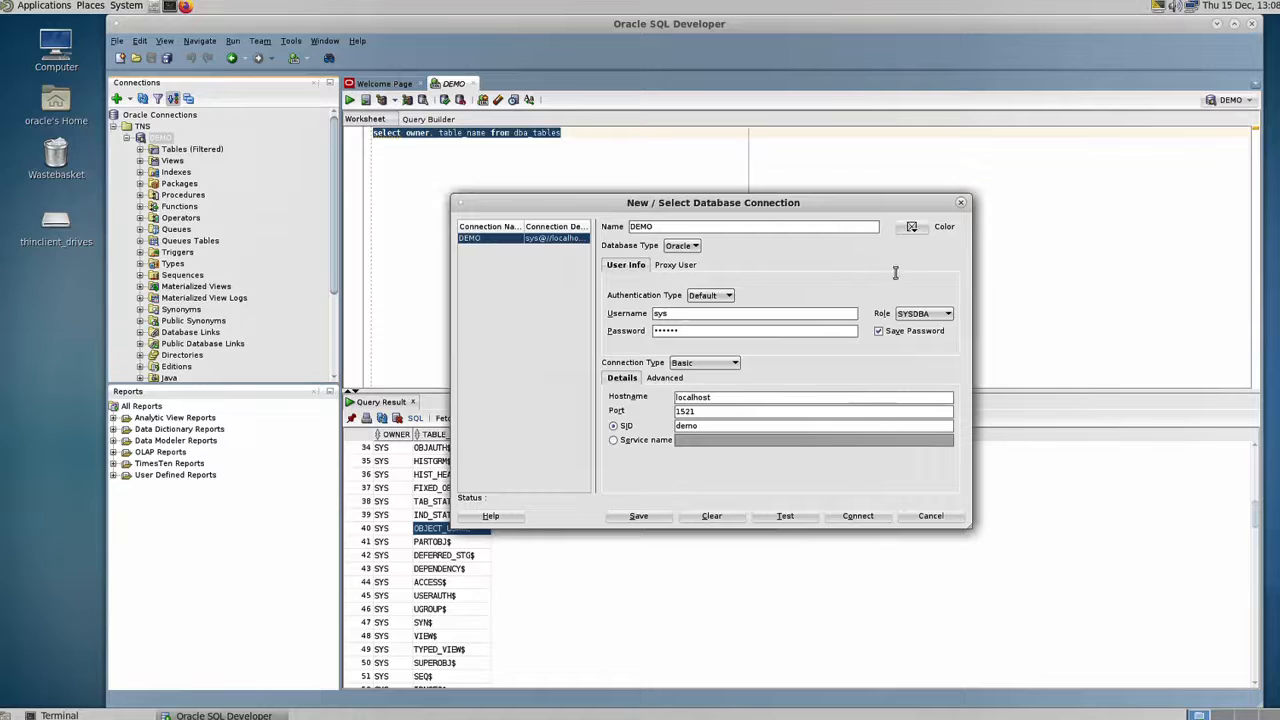
pyautogui.moveTo(476, 164)
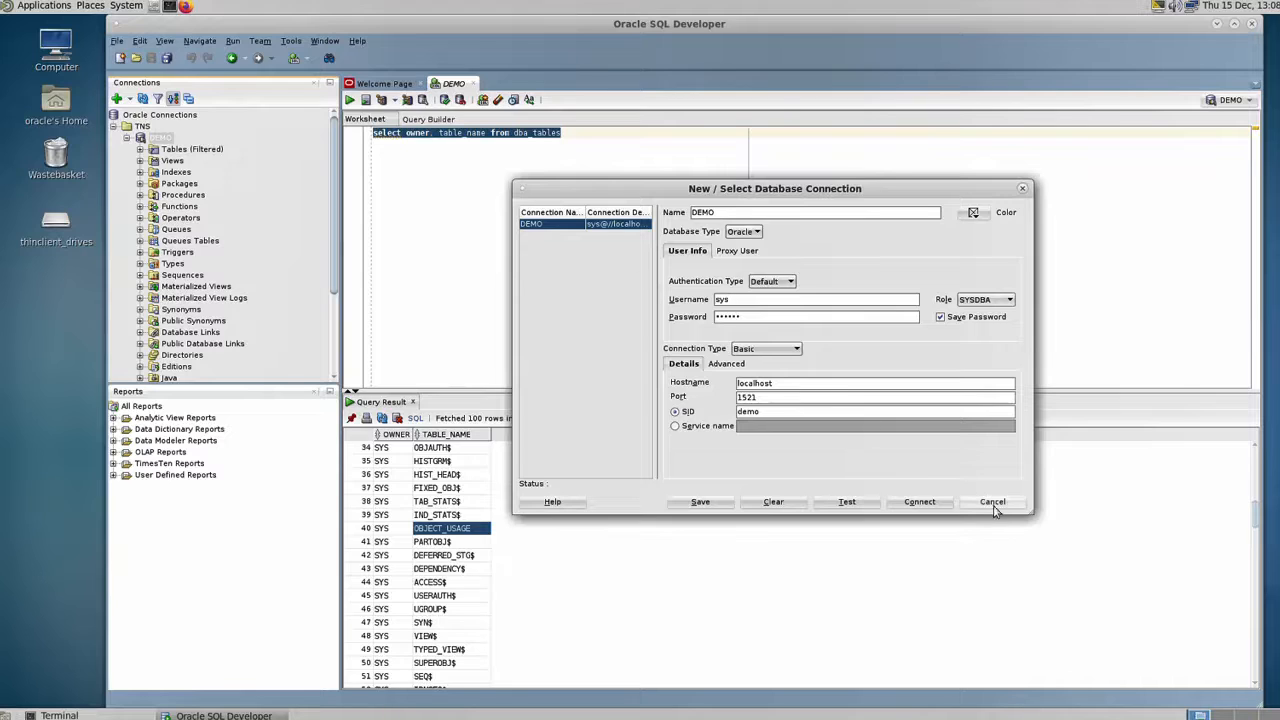
pyautogui.click(992, 500)
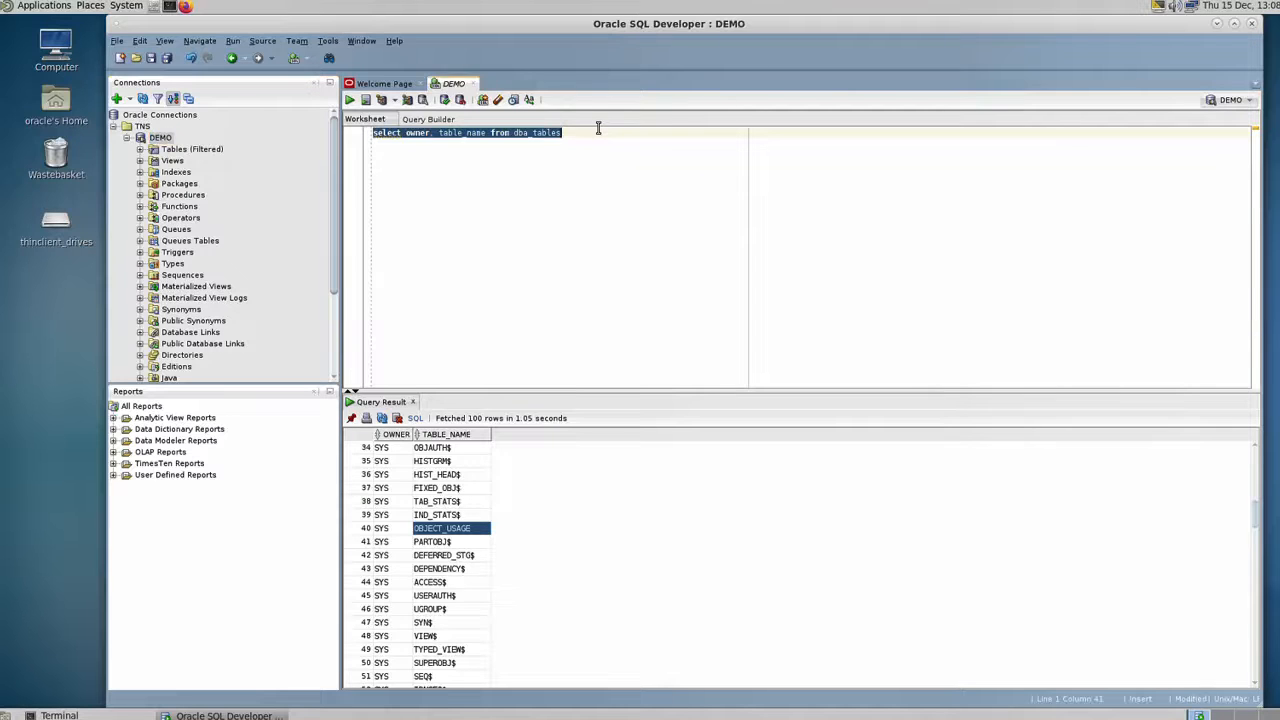
# Step: Add select owner, table_name from all_tables on a new line and execute it
pyautogui.click(590, 132)
pyautogui.write('select owner, table_name from all_tables')
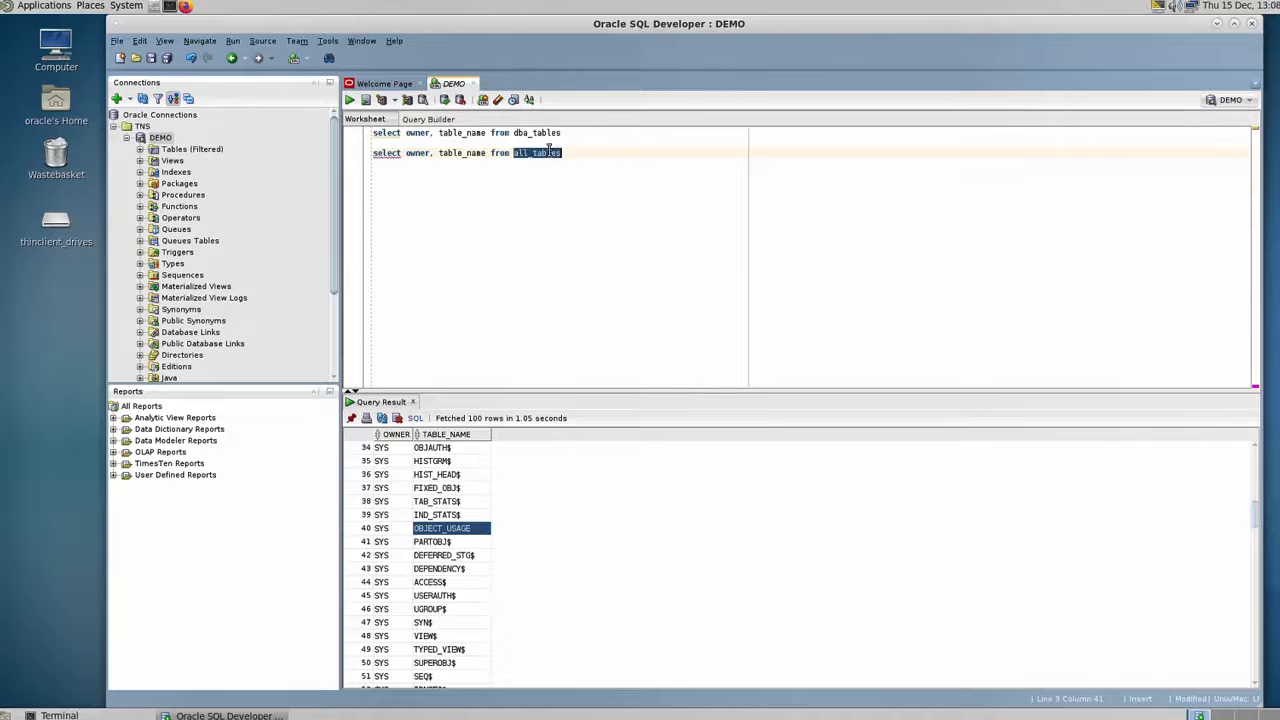
pyautogui.tripleClick(464, 152)
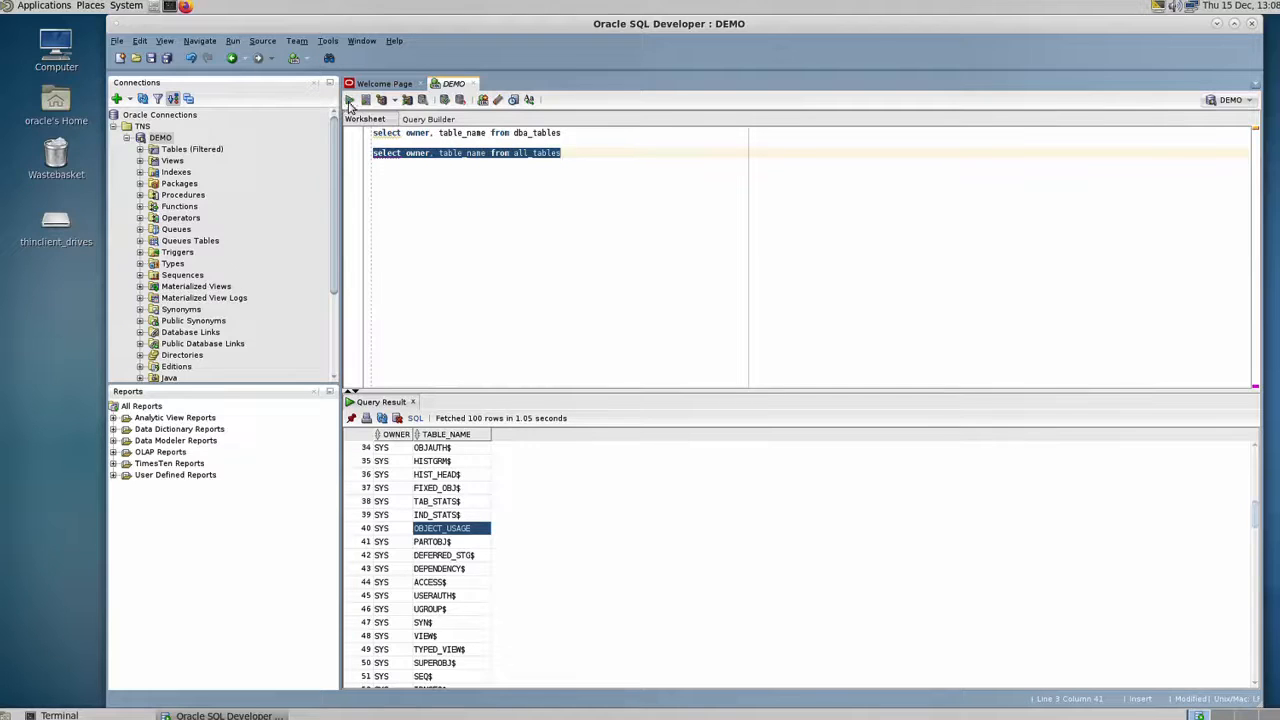
pyautogui.click(348, 100)
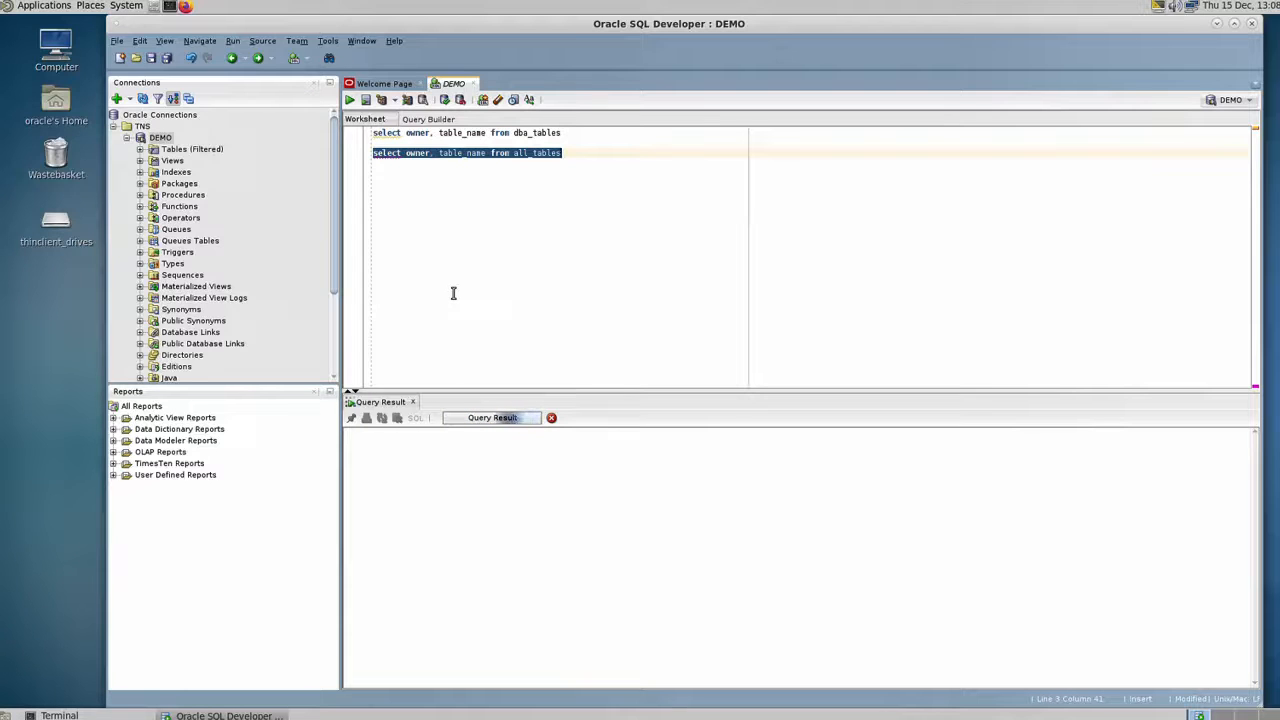
# Step: Browse the all_tables results down to the HR owner rows, fetching all 2185 rows
pyautogui.click(364, 100)
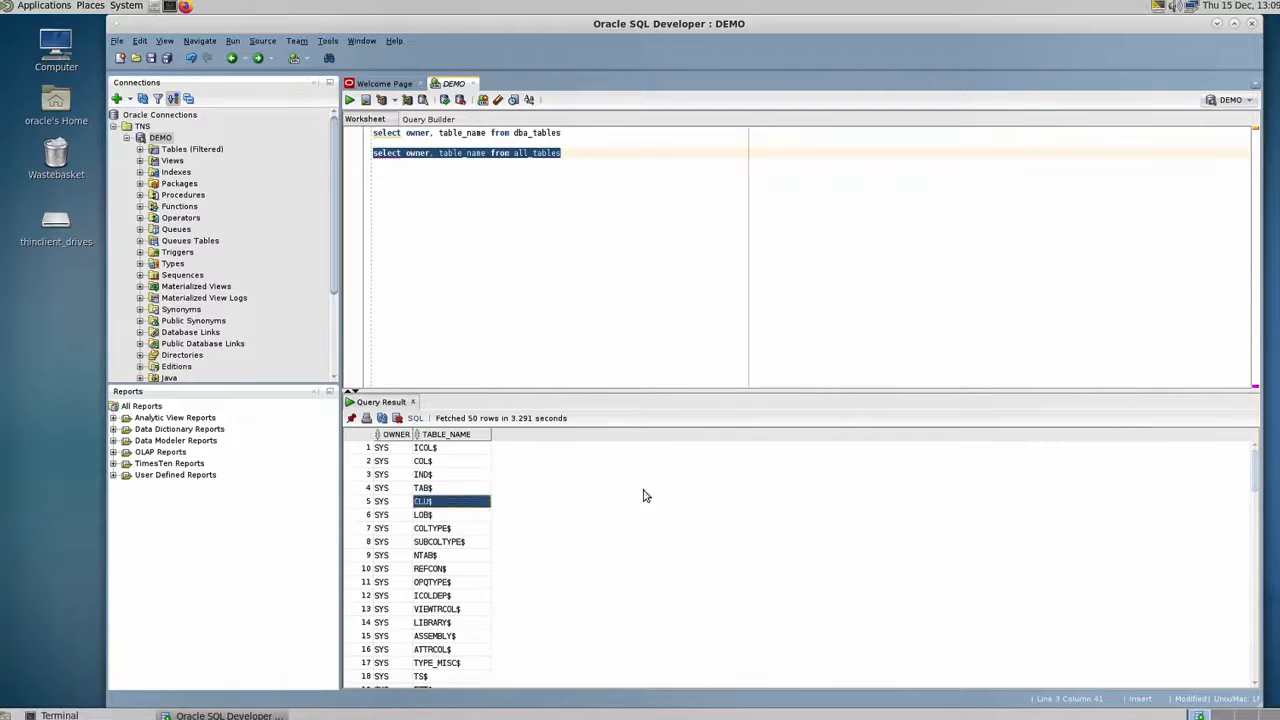
pyautogui.scroll(-3)
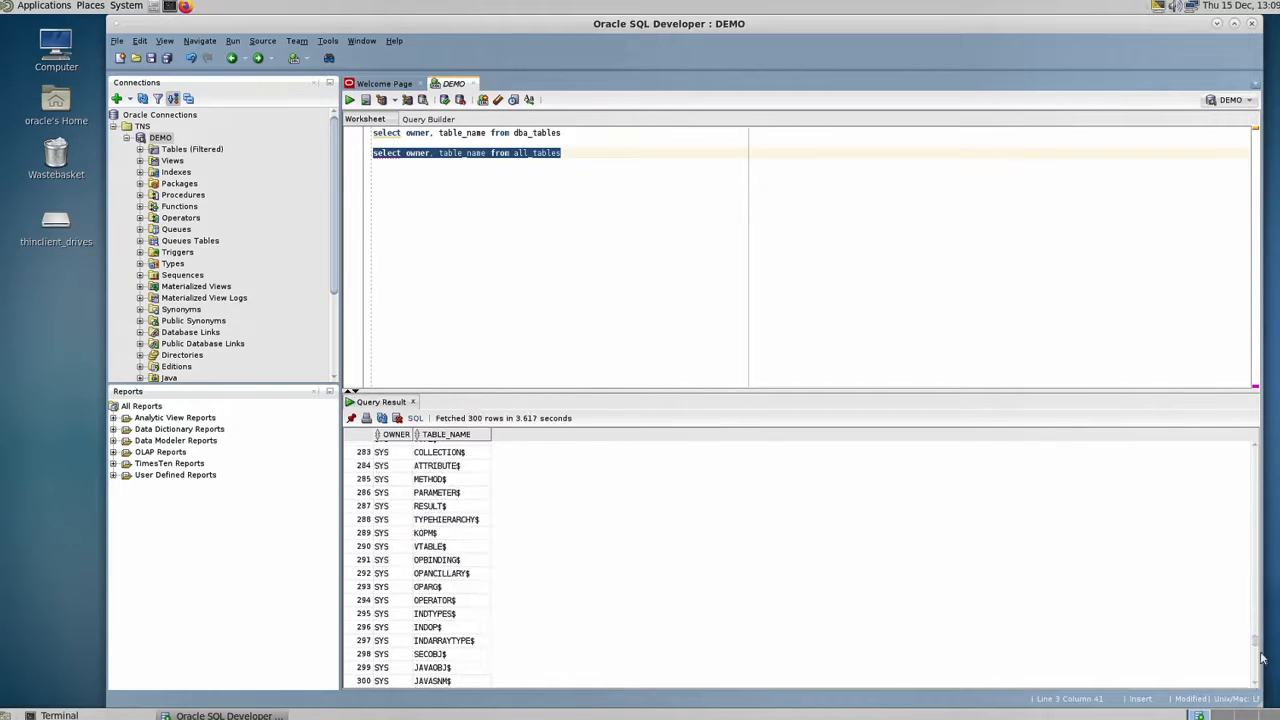
pyautogui.scroll(-3)
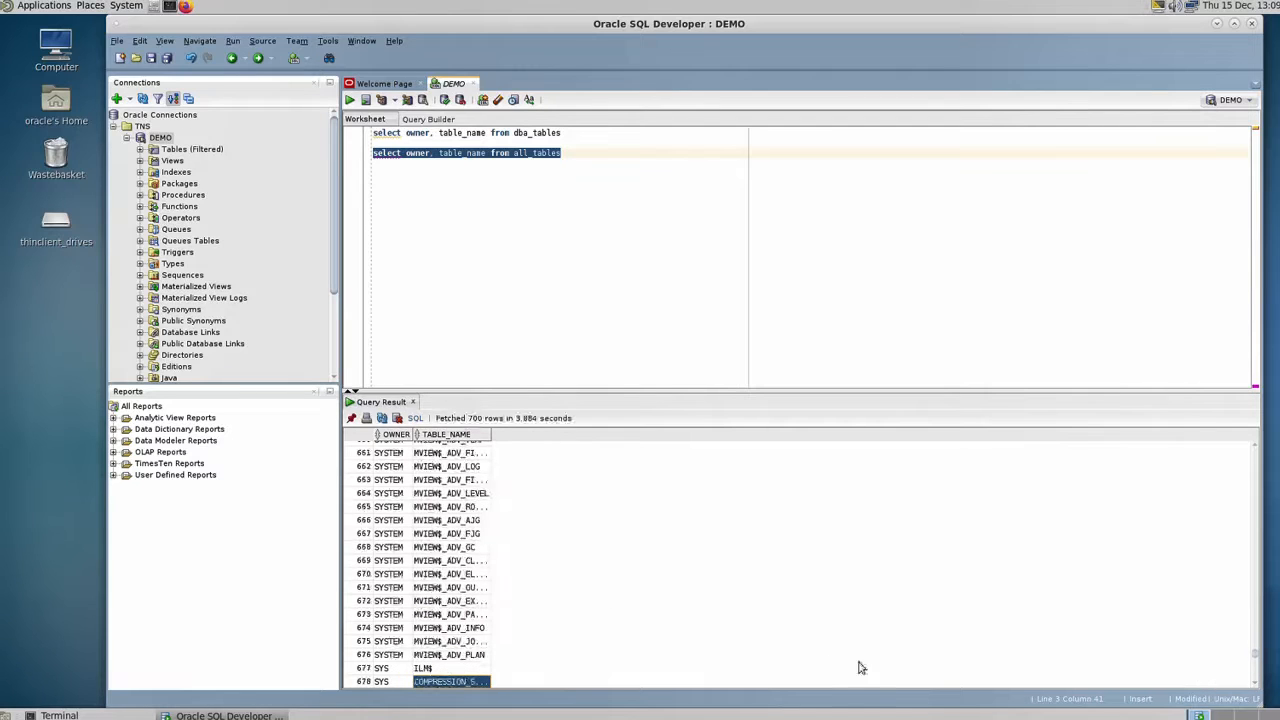
pyautogui.scroll(-3)
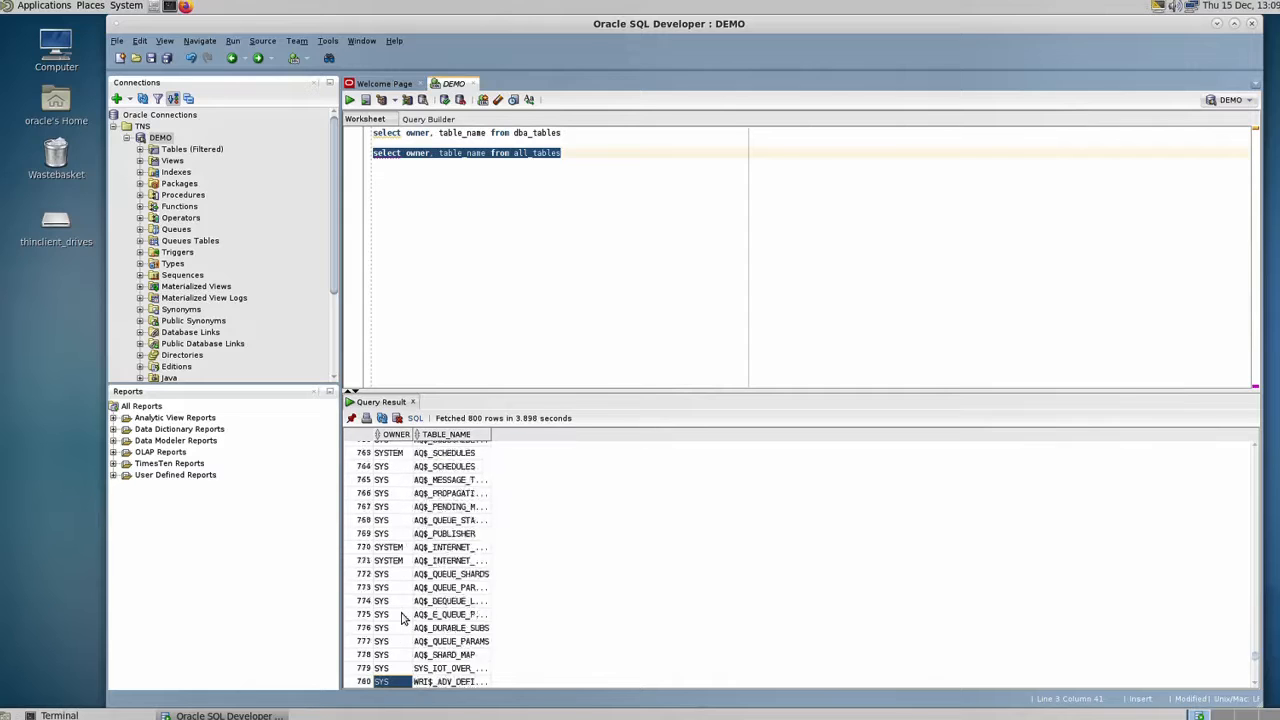
pyautogui.scroll(-3)
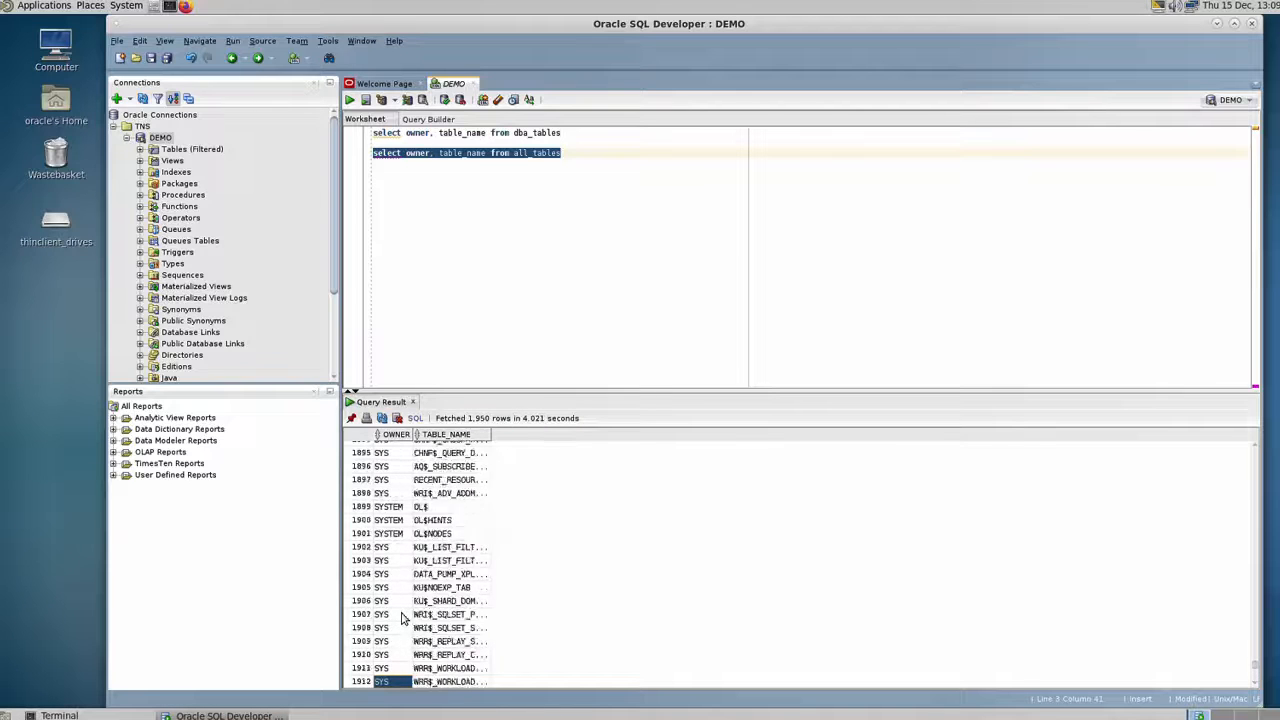
pyautogui.scroll(-3)
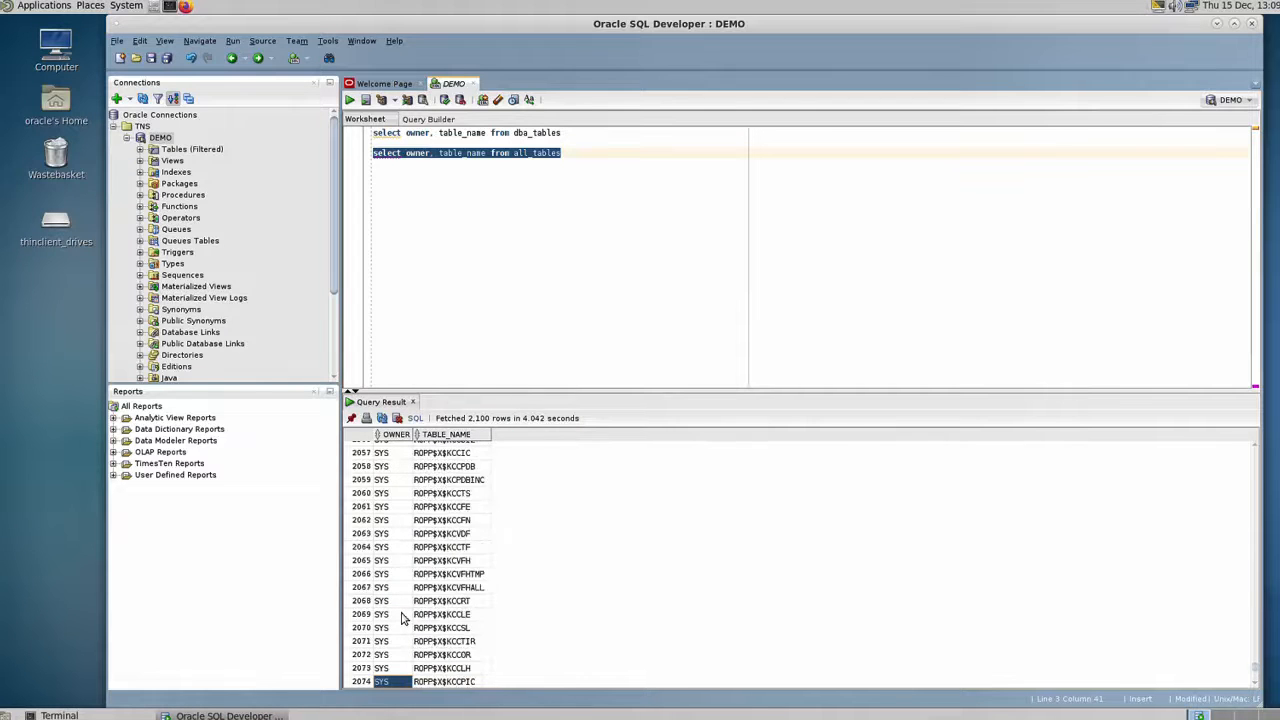
pyautogui.scroll(-3)
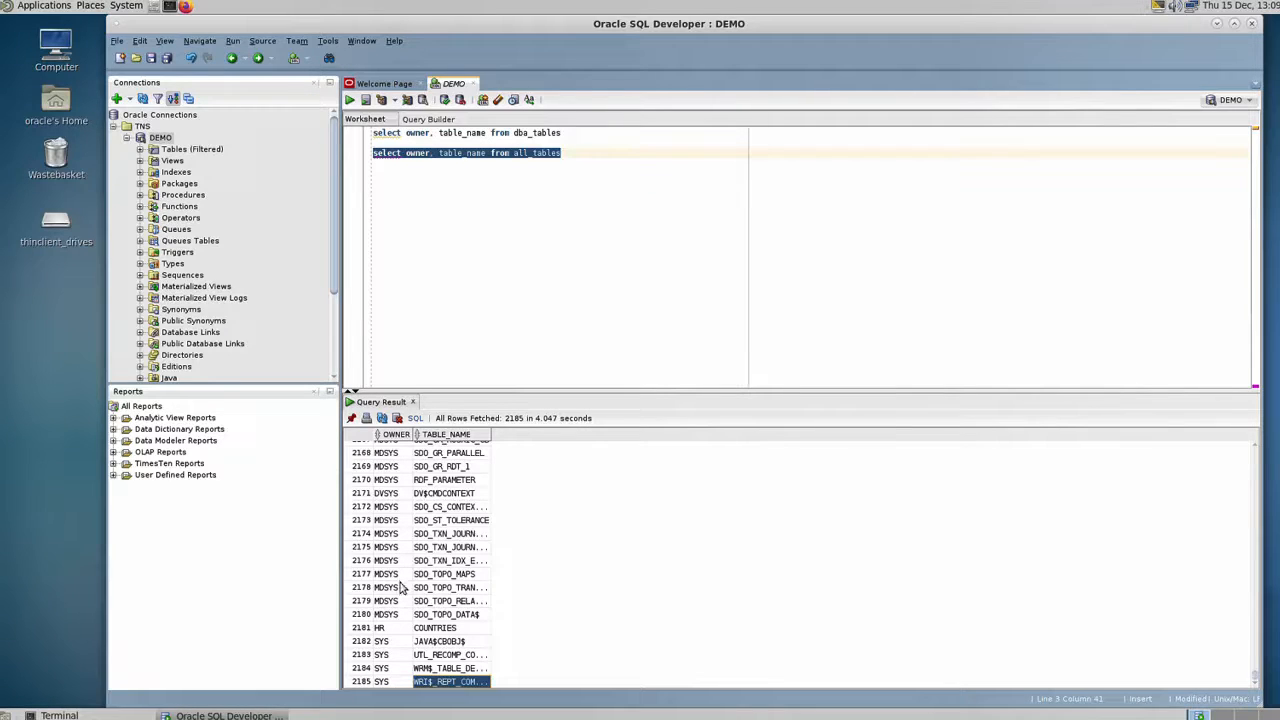
pyautogui.click(380, 628)
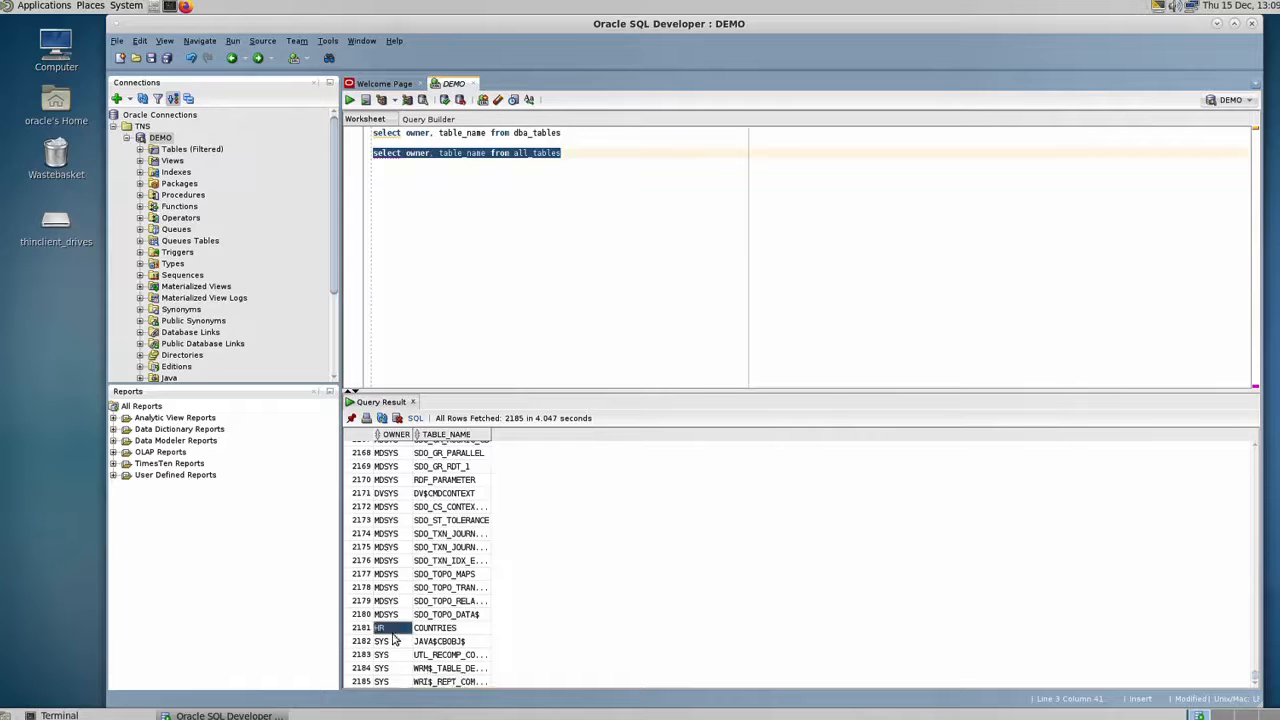
# Step: Filter the all_tables query with where owner='HR' and execute it, reviewing the seven HR tables through JOB_HISTORY
pyautogui.click(580, 152)
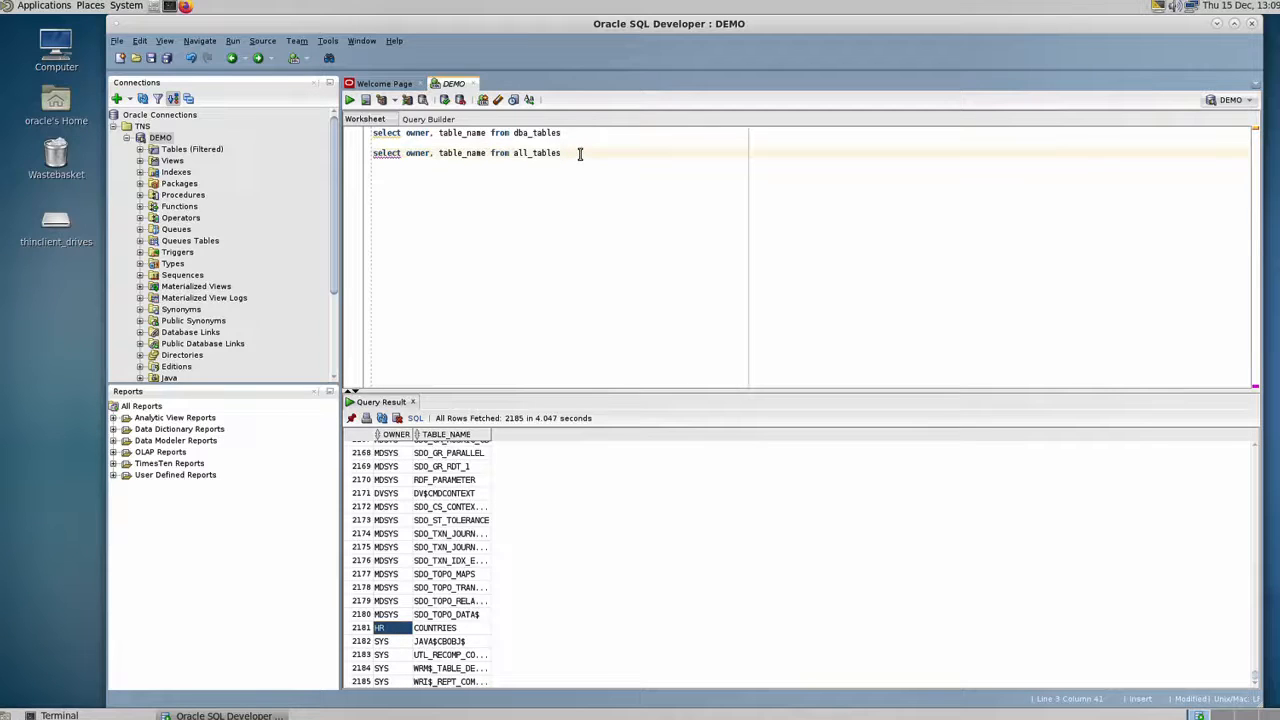
pyautogui.write('where')
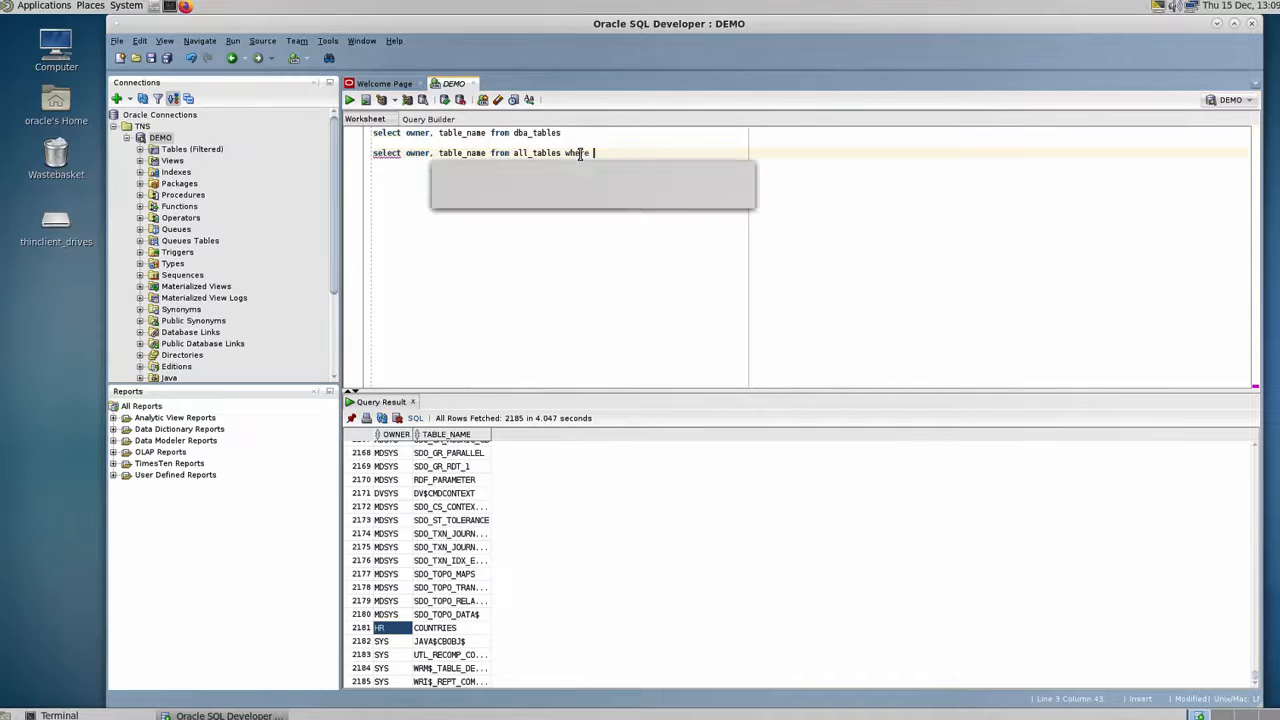
pyautogui.write('owner')
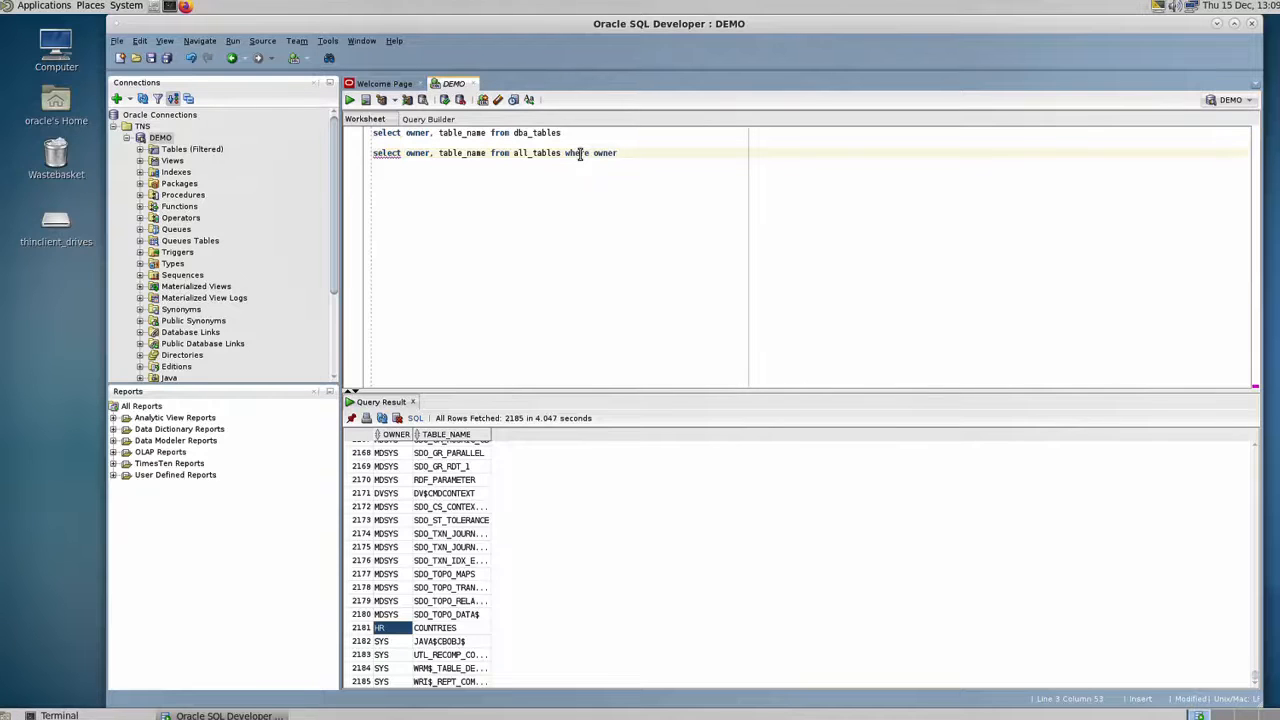
pyautogui.write("='HR")
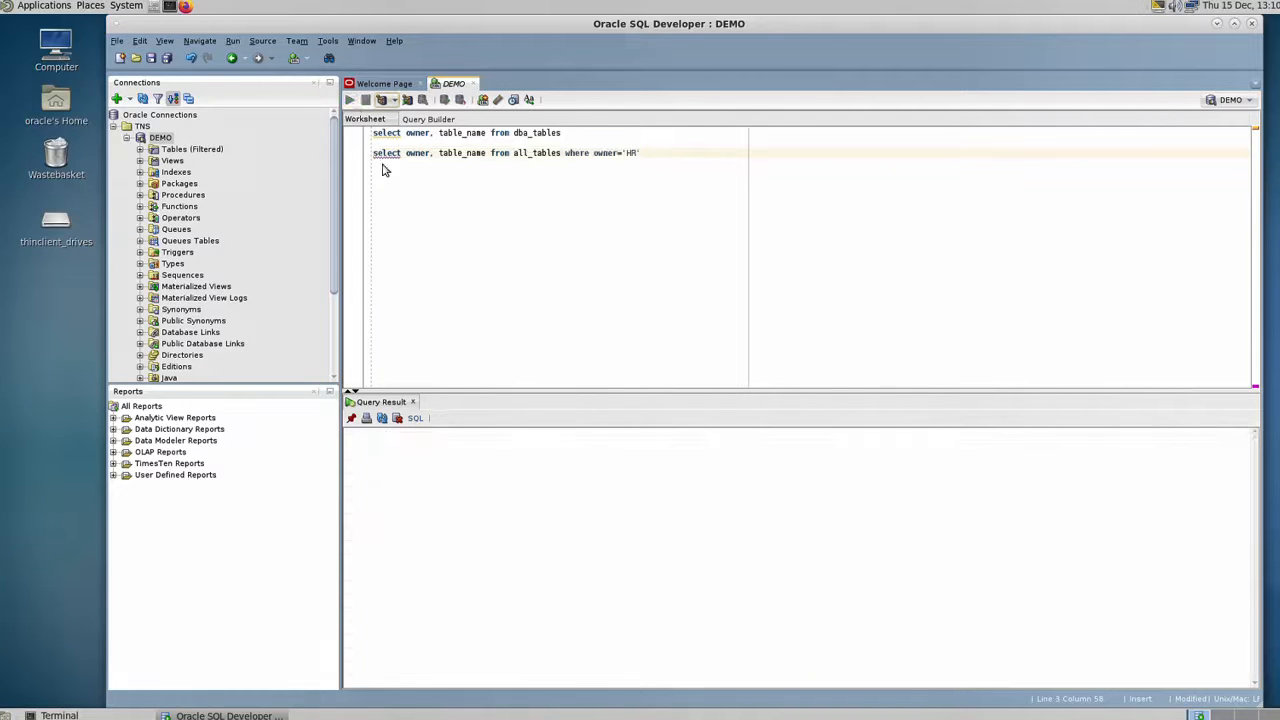
pyautogui.click(348, 100)
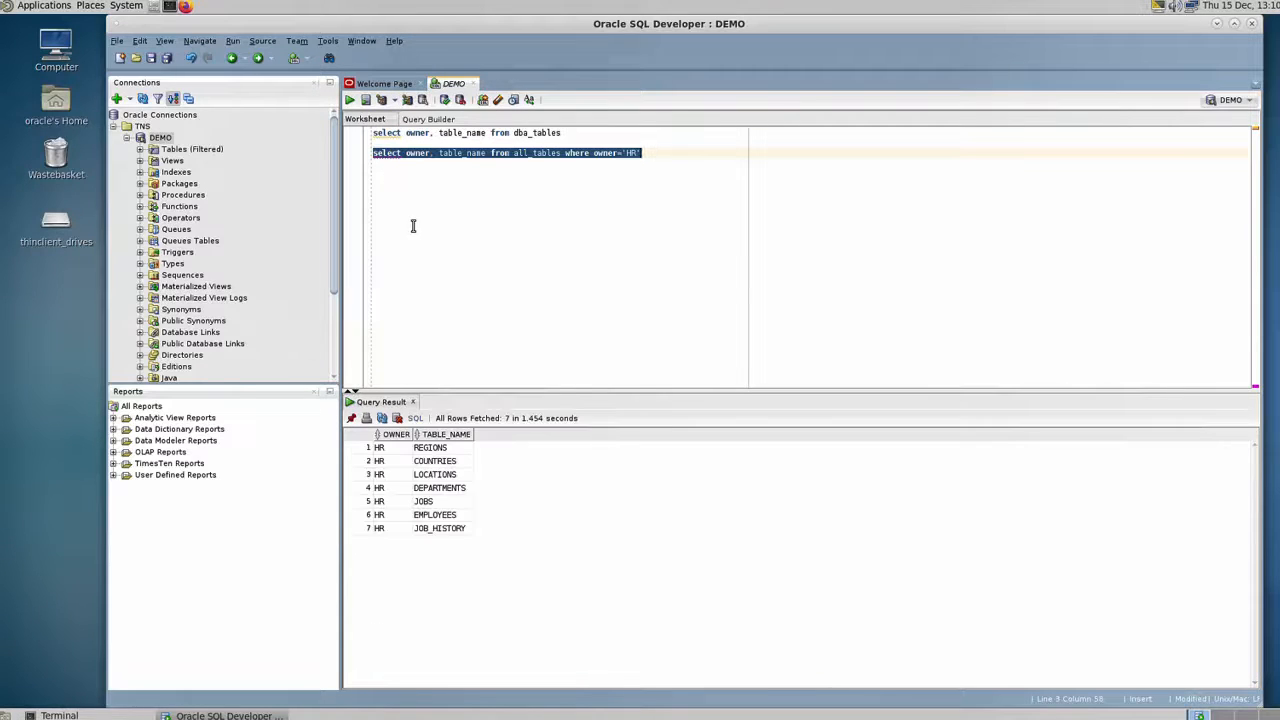
pyautogui.click(384, 448)
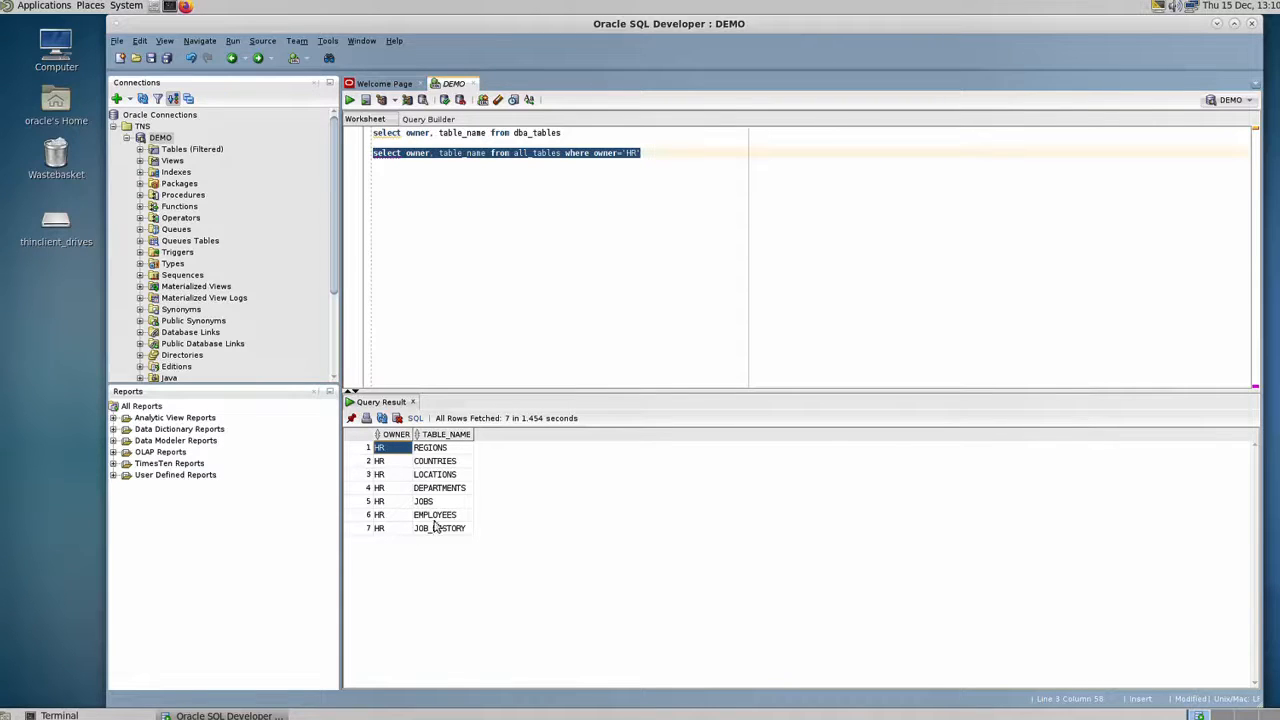
pyautogui.click(440, 528)
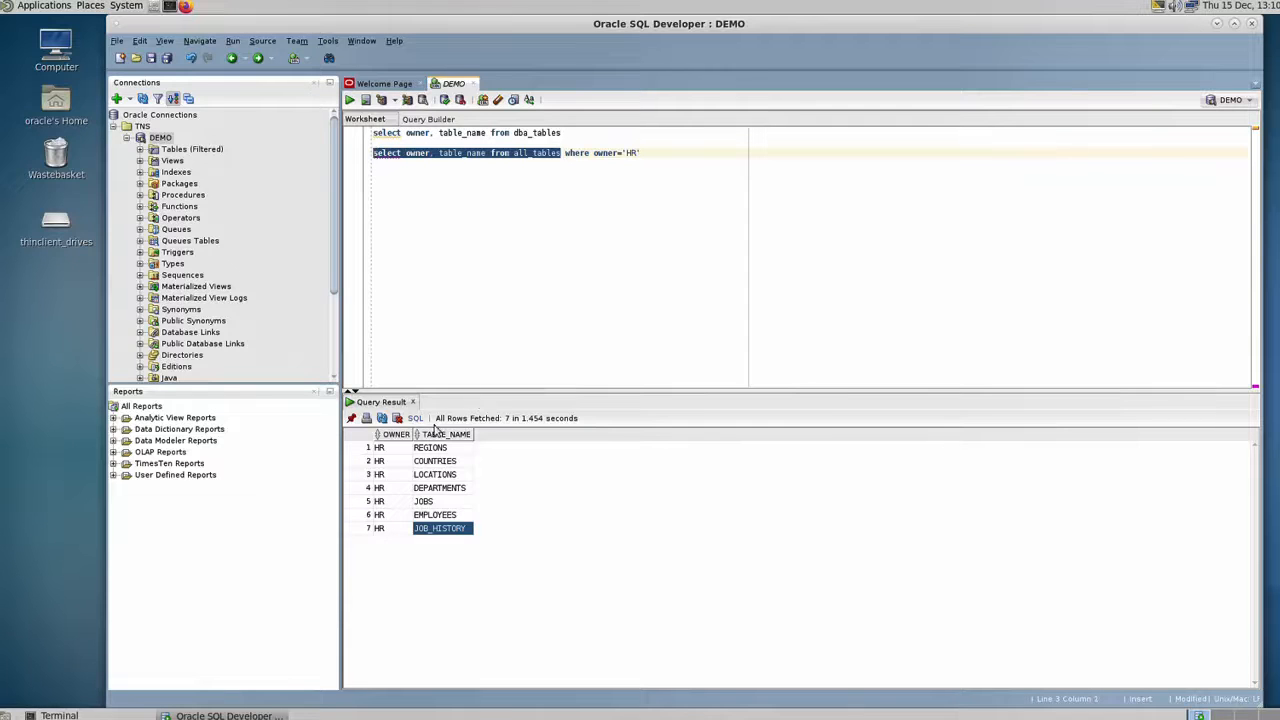
pyautogui.moveTo(448, 556)
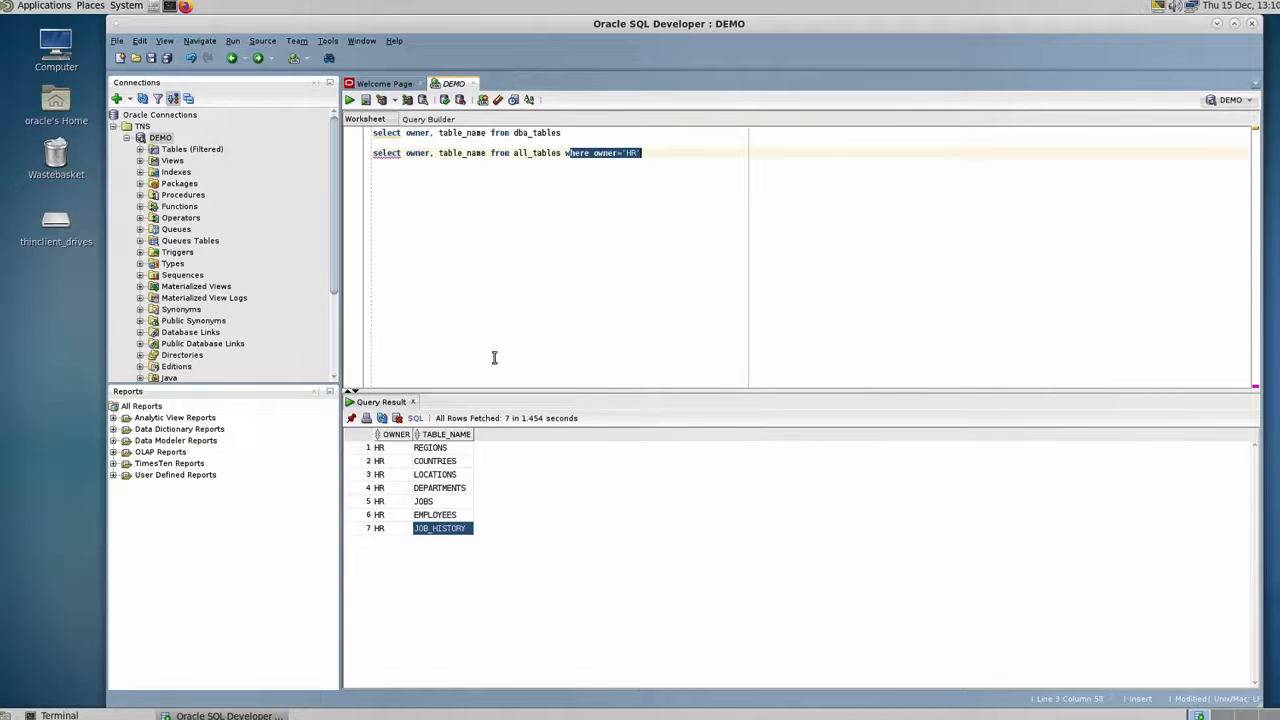
pyautogui.moveTo(528, 194)
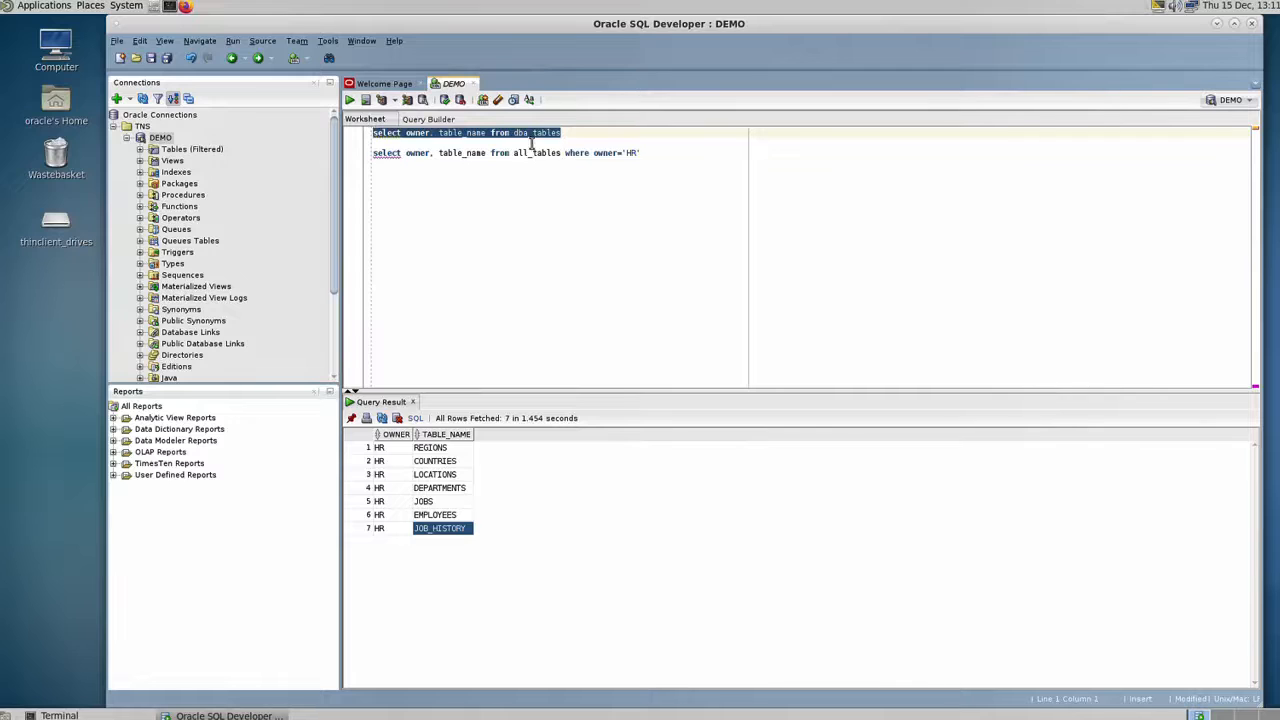
# Step: Create a user_tables query from the dba_tables one, then remove the owner column after the ORA-00904 error
pyautogui.write('select owner, table_name from dba_tables')
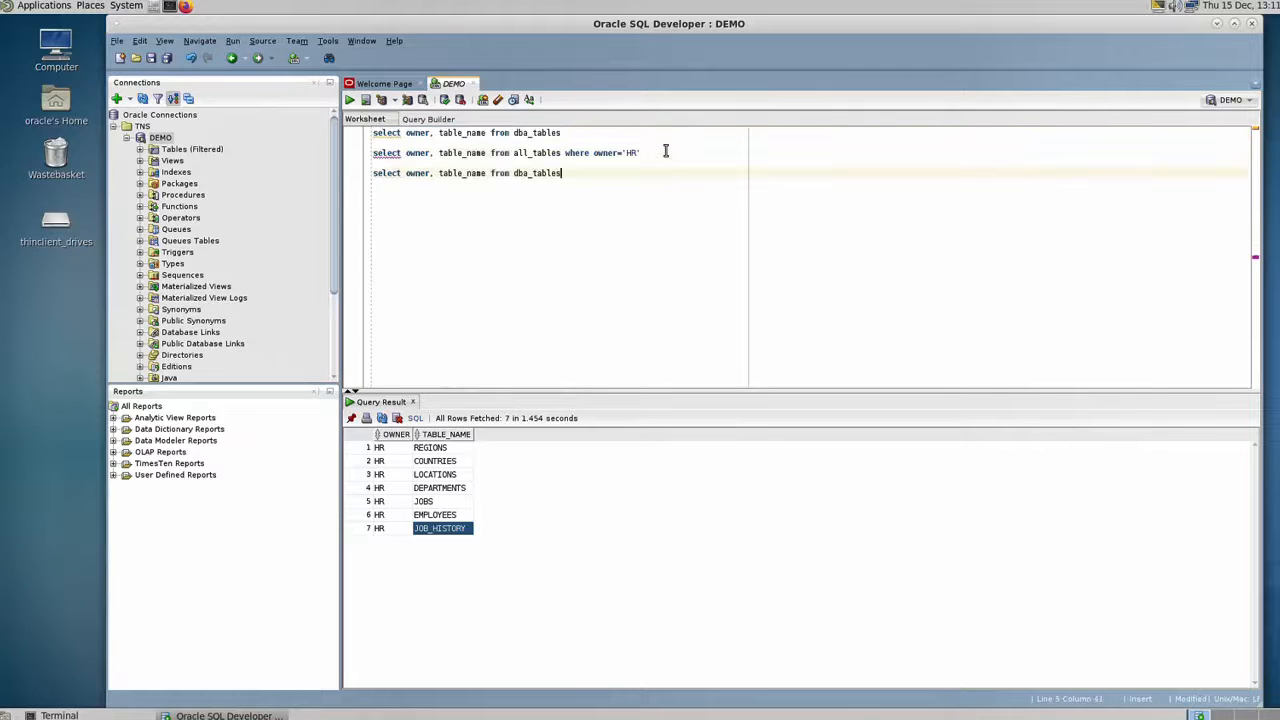
pyautogui.doubleClick(520, 172)
pyautogui.write('user')
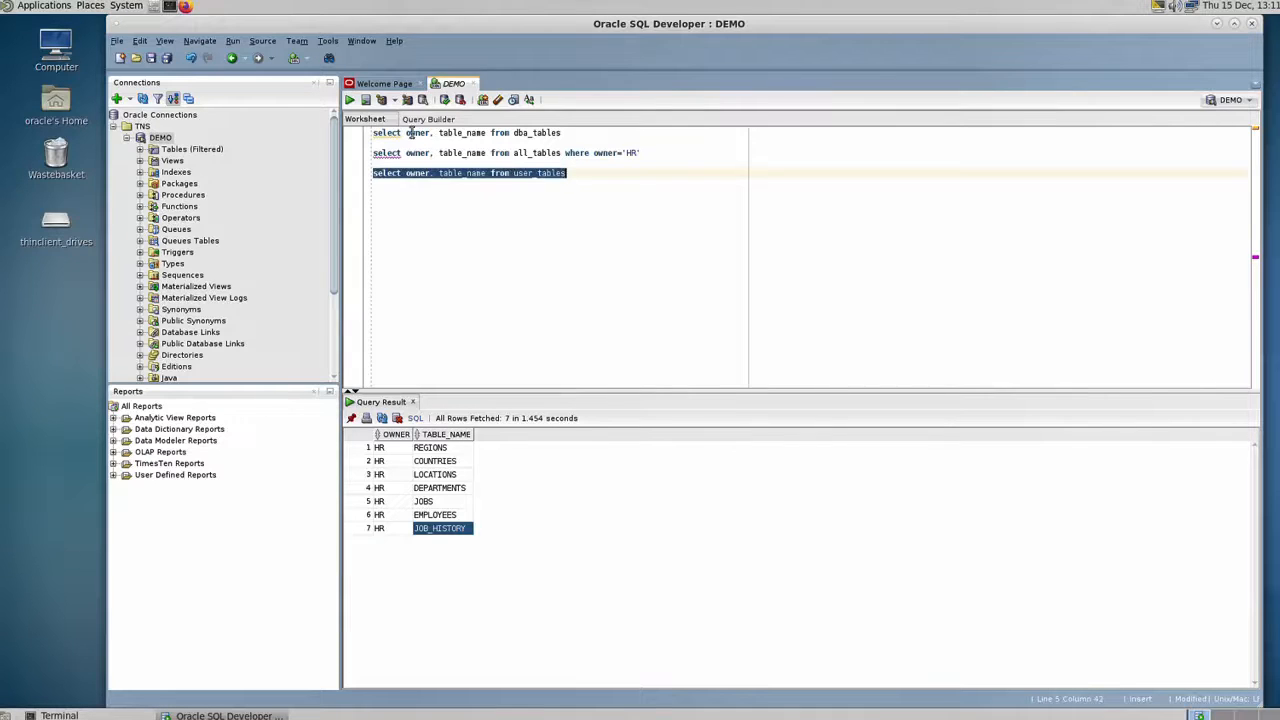
pyautogui.click(348, 100)
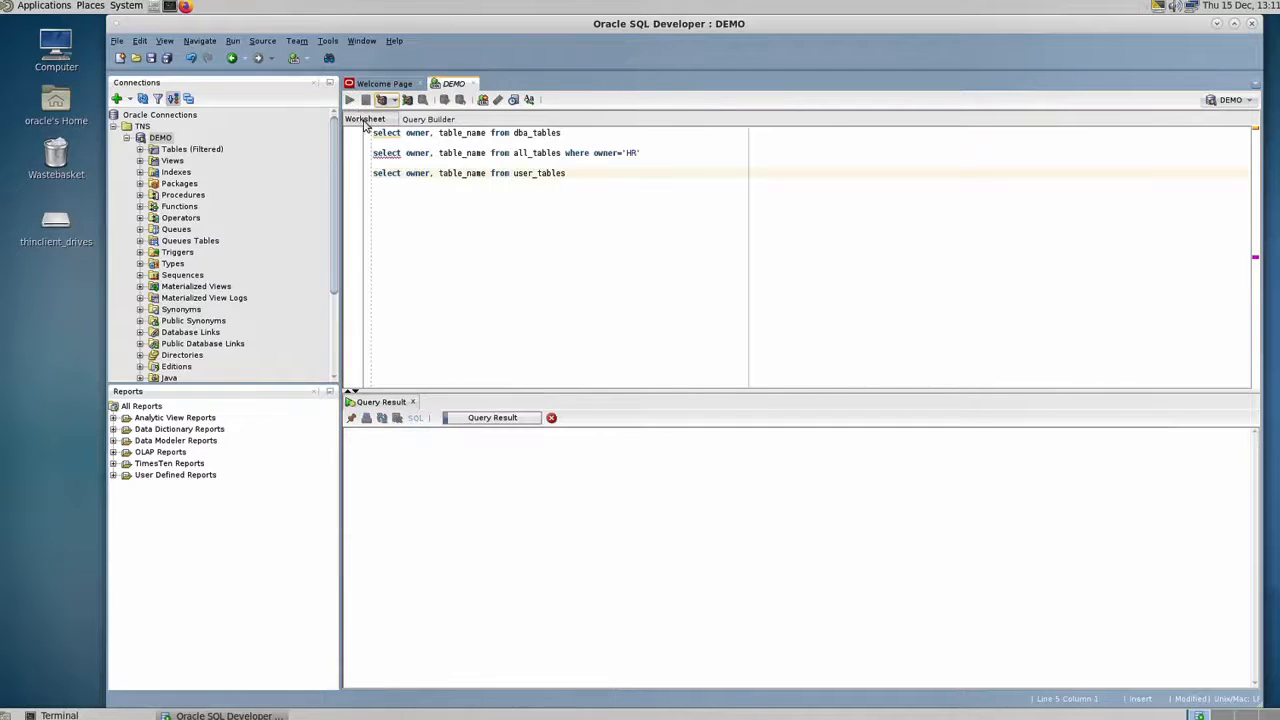
pyautogui.click(350, 100)
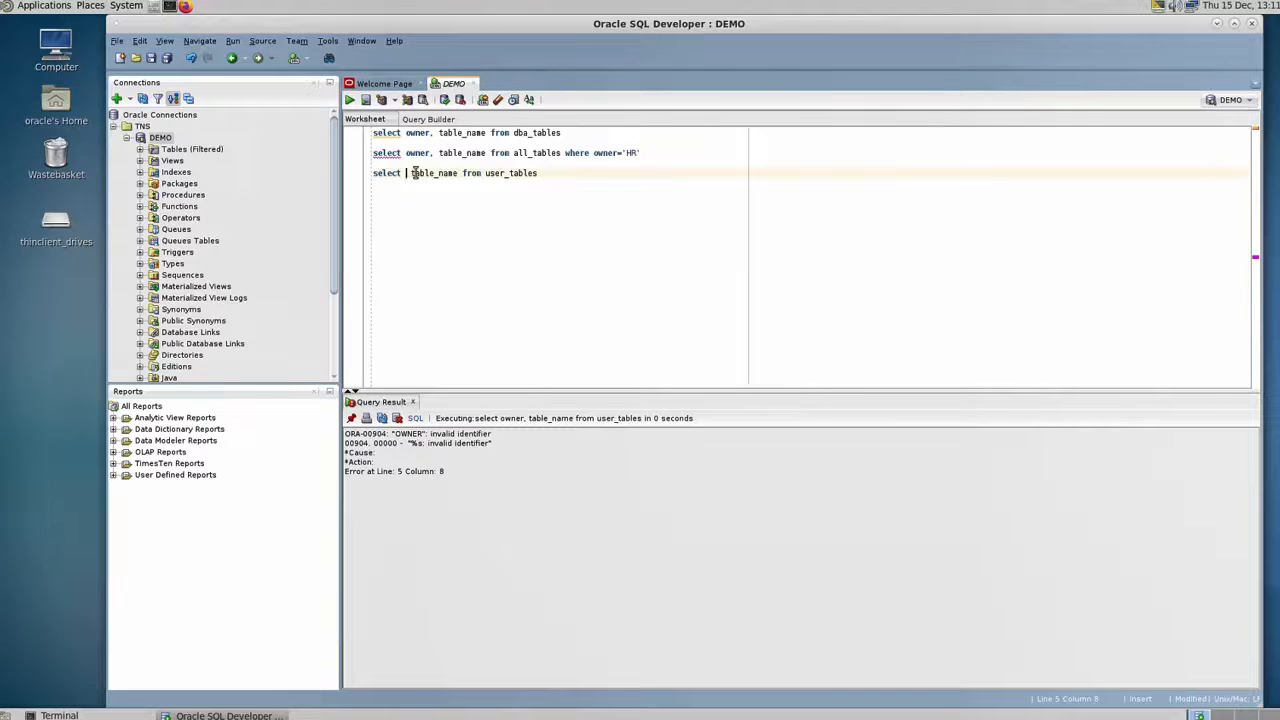
pyautogui.click(350, 100)
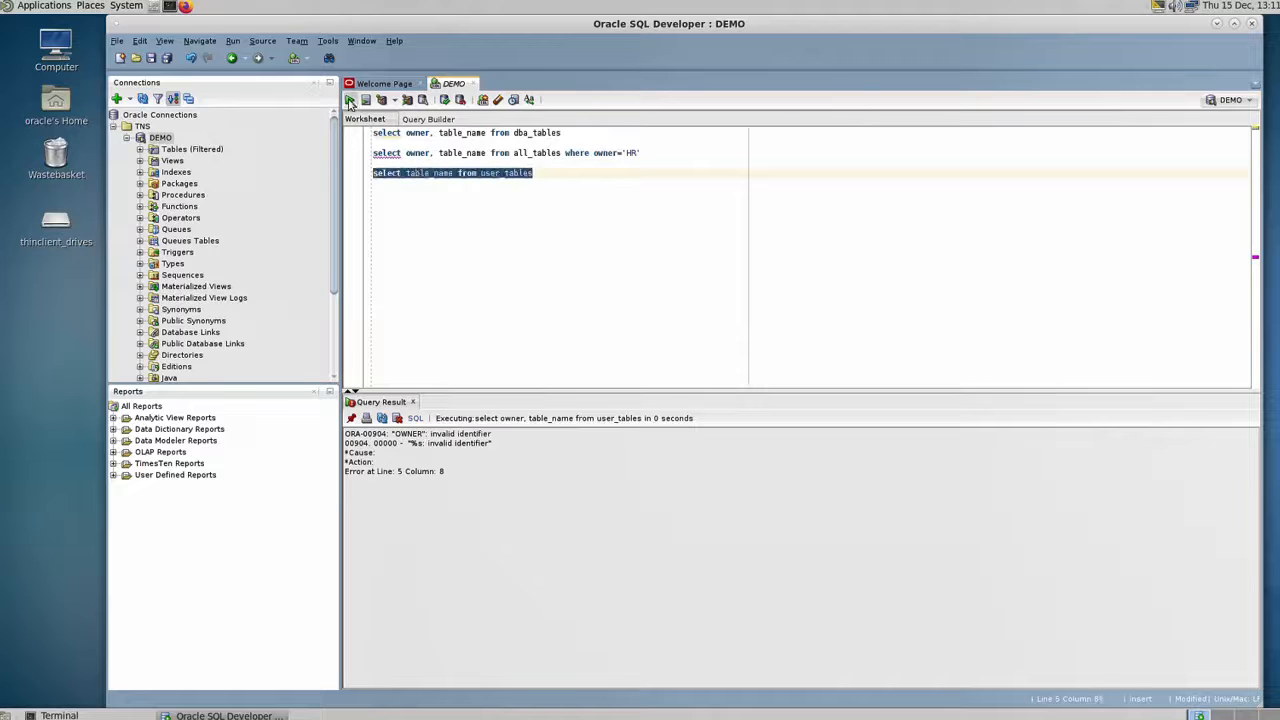
# Step: Execute select table_name from user_tables and scroll its results, fetching 1,000 table names
pyautogui.click(348, 100)
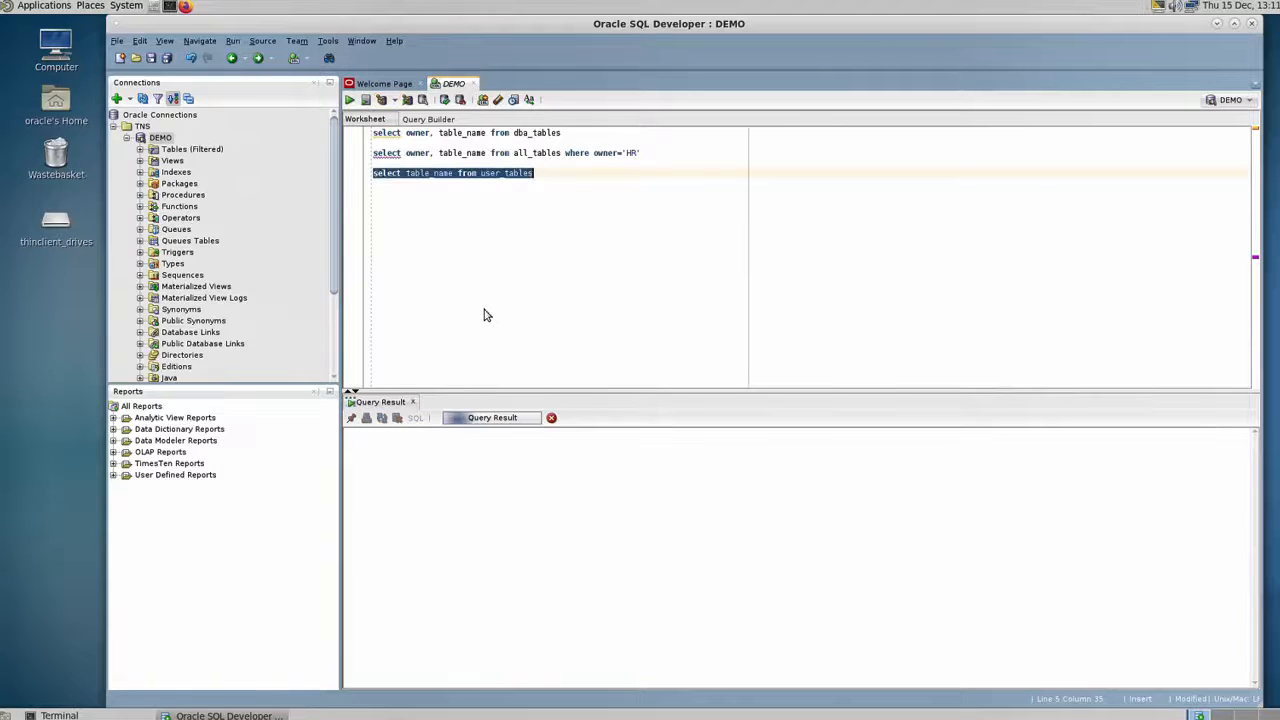
pyautogui.click(348, 100)
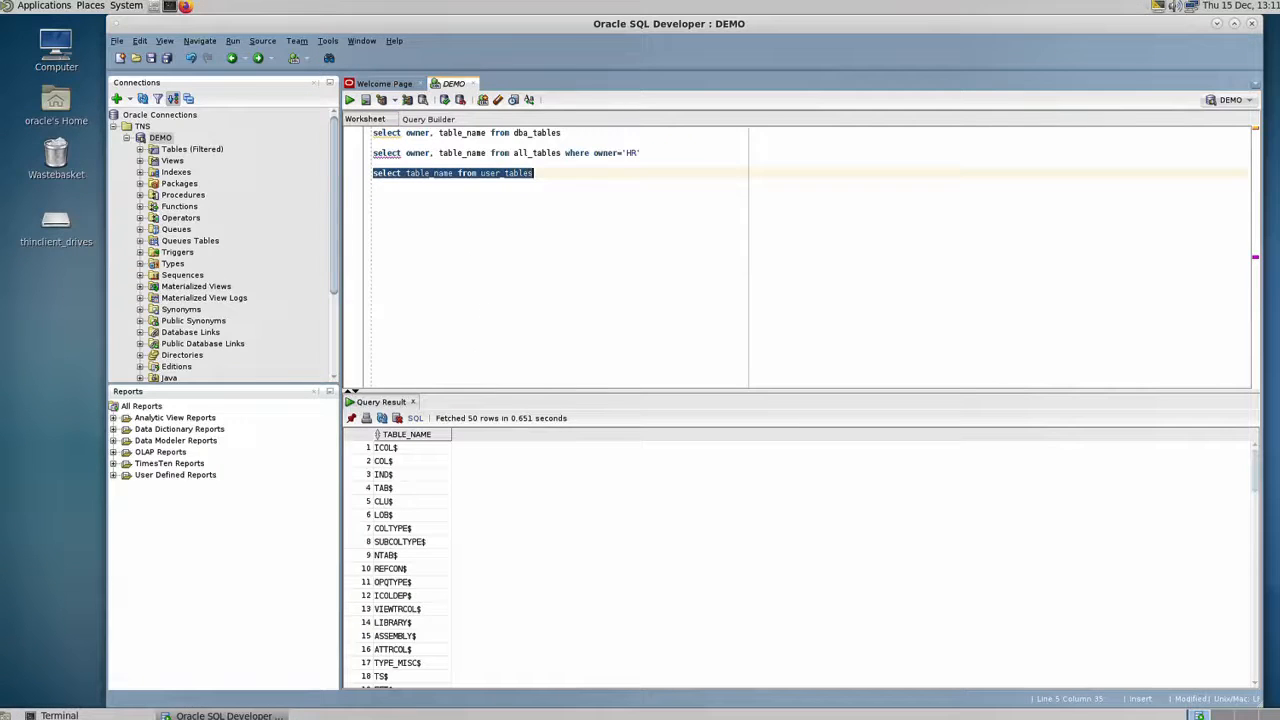
pyautogui.click(388, 556)
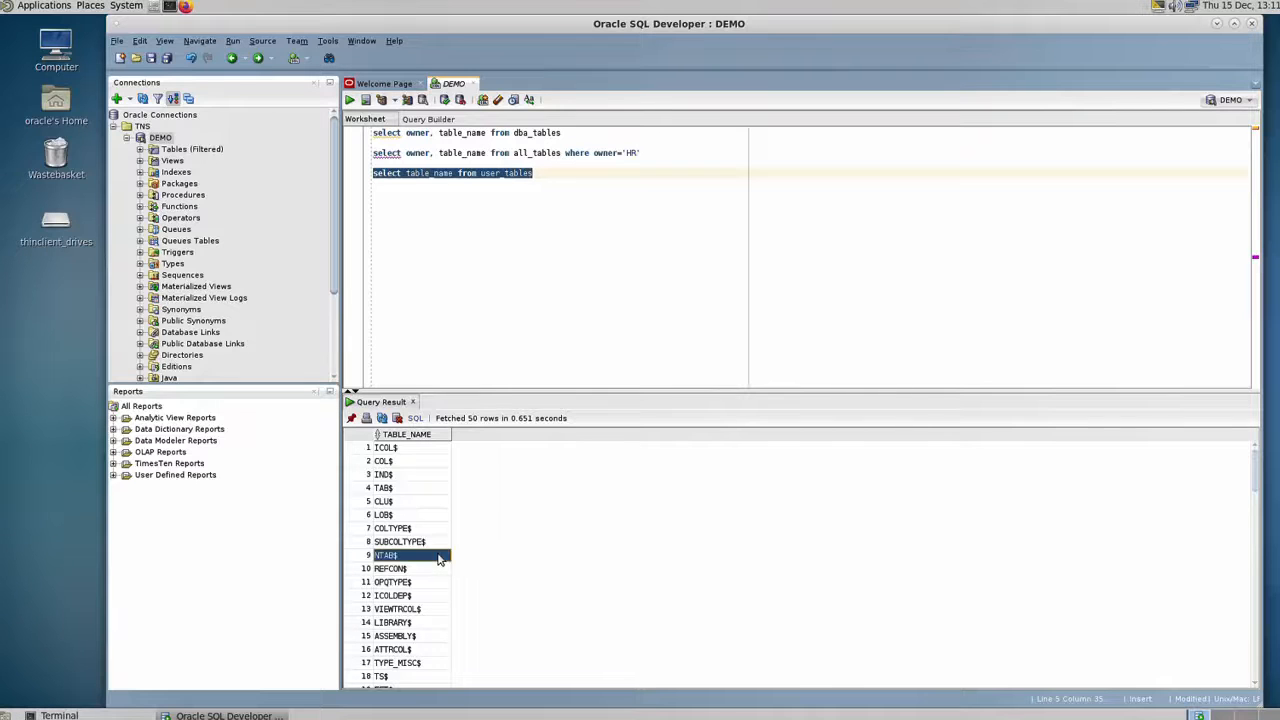
pyautogui.scroll(-3)
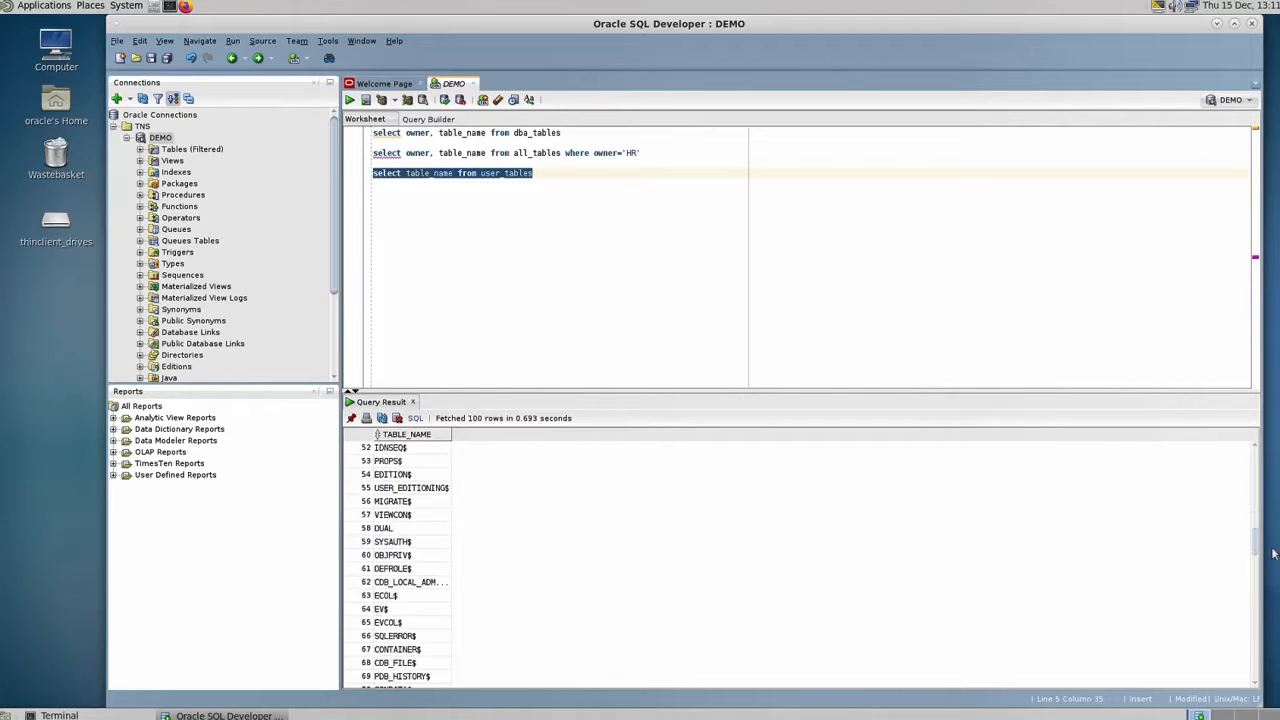
pyautogui.scroll(-3)
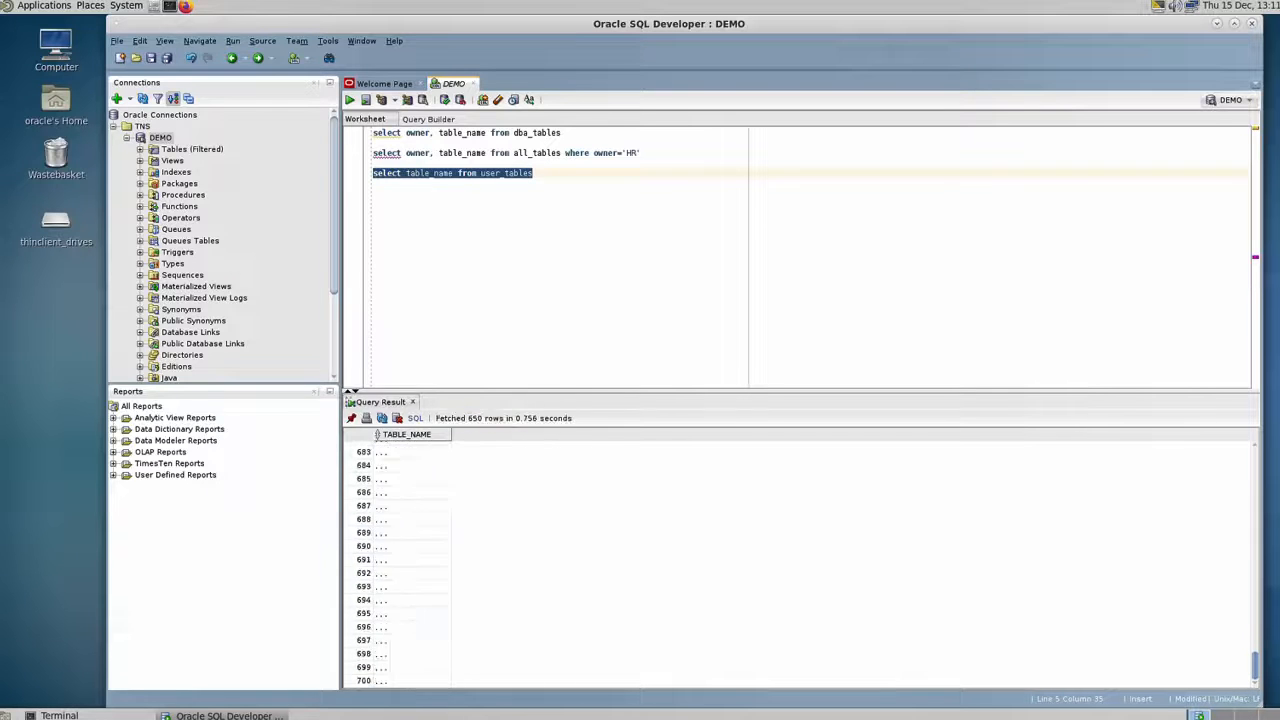
pyautogui.scroll(-3)
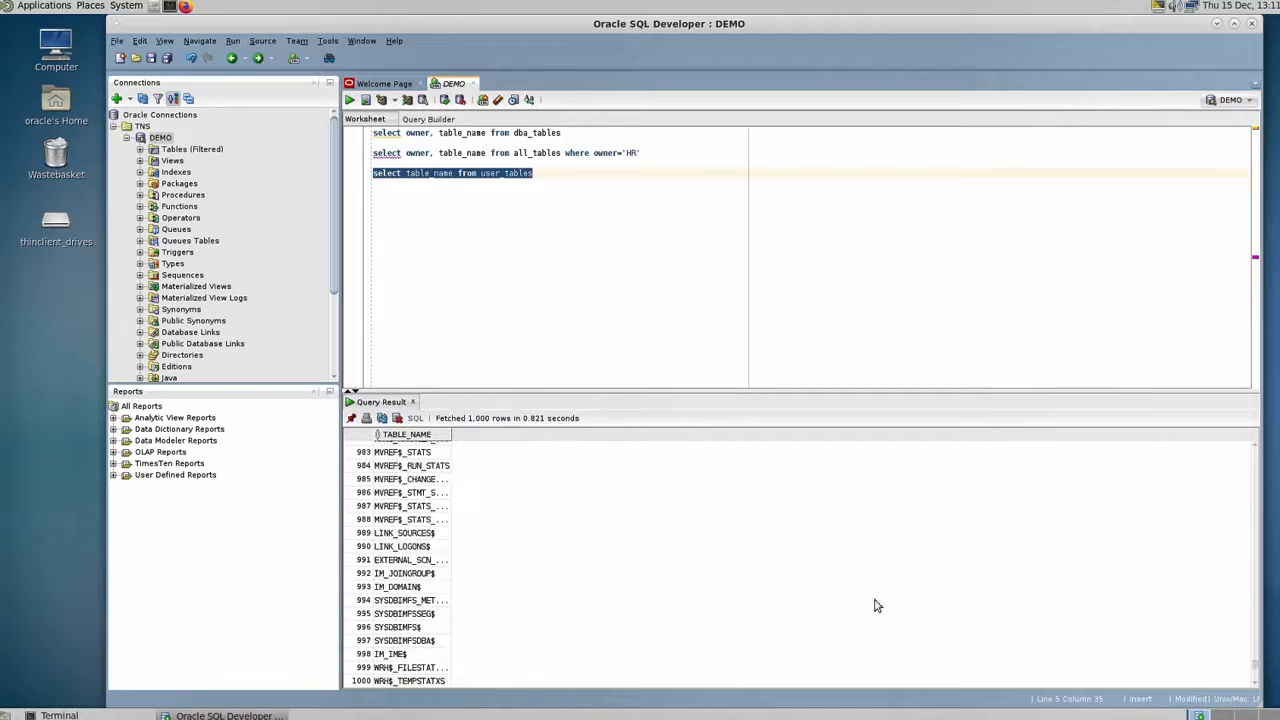